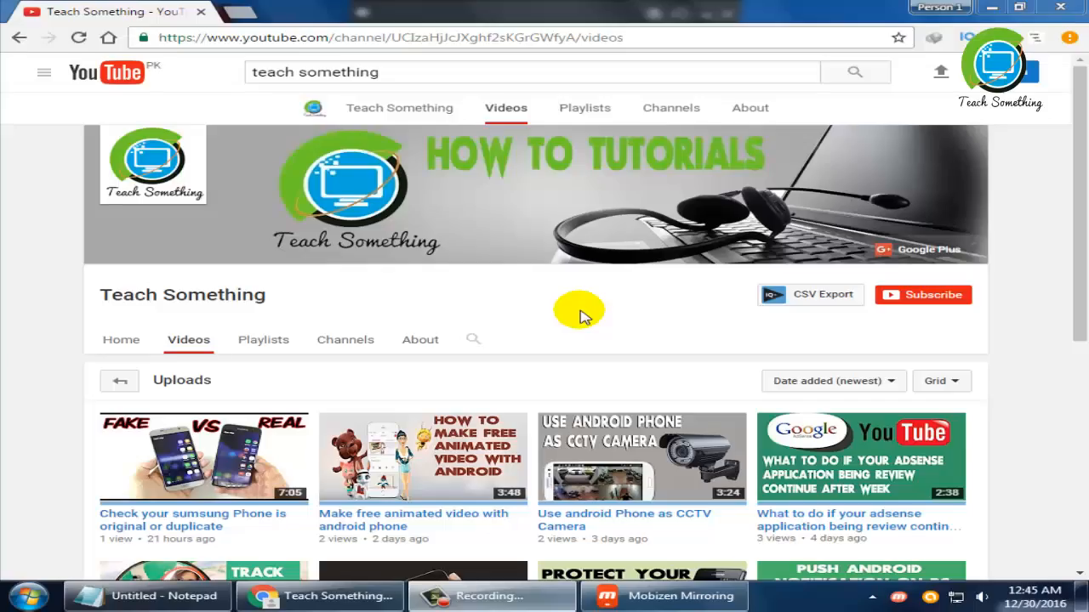
pyautogui.moveTo(195, 320)
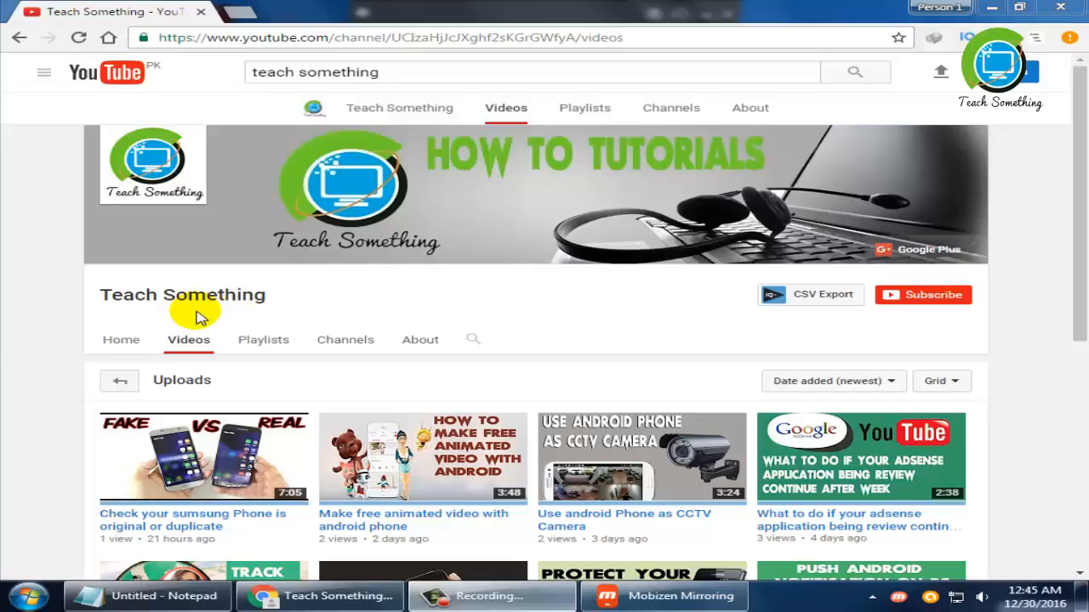
pyautogui.moveTo(647, 330)
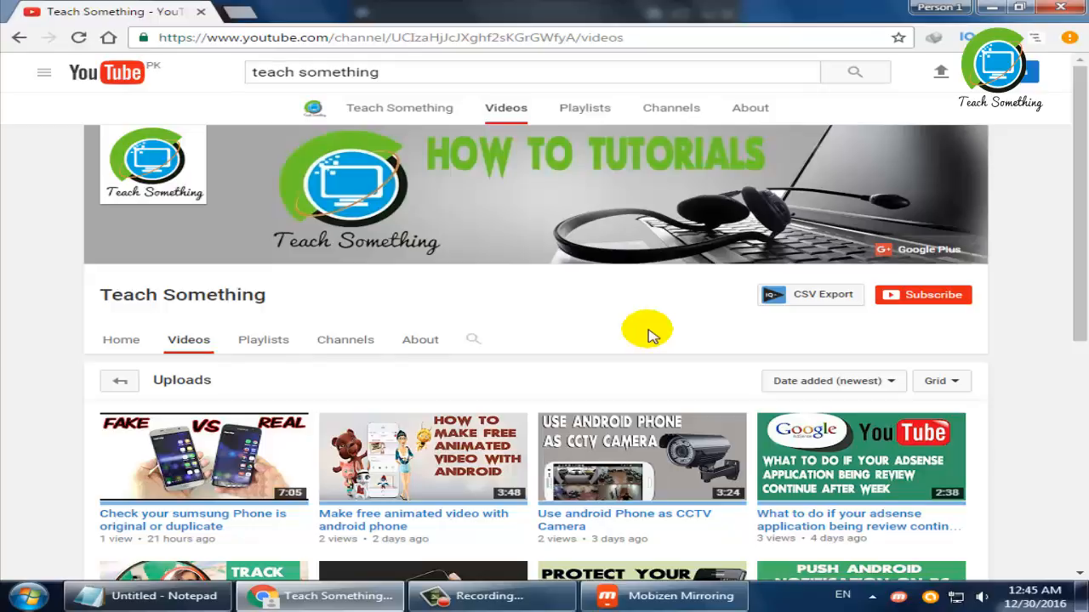
pyautogui.moveTo(638, 330)
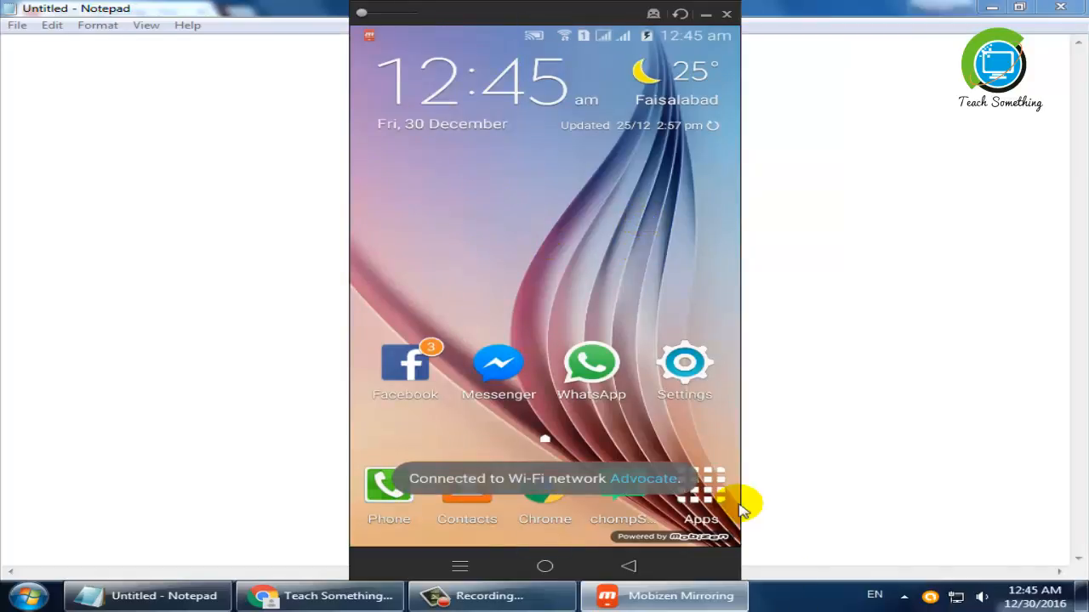
# Search the Play Store for "disk" and go to the DiskDigger photo recovery app page
pyautogui.click(701, 490)
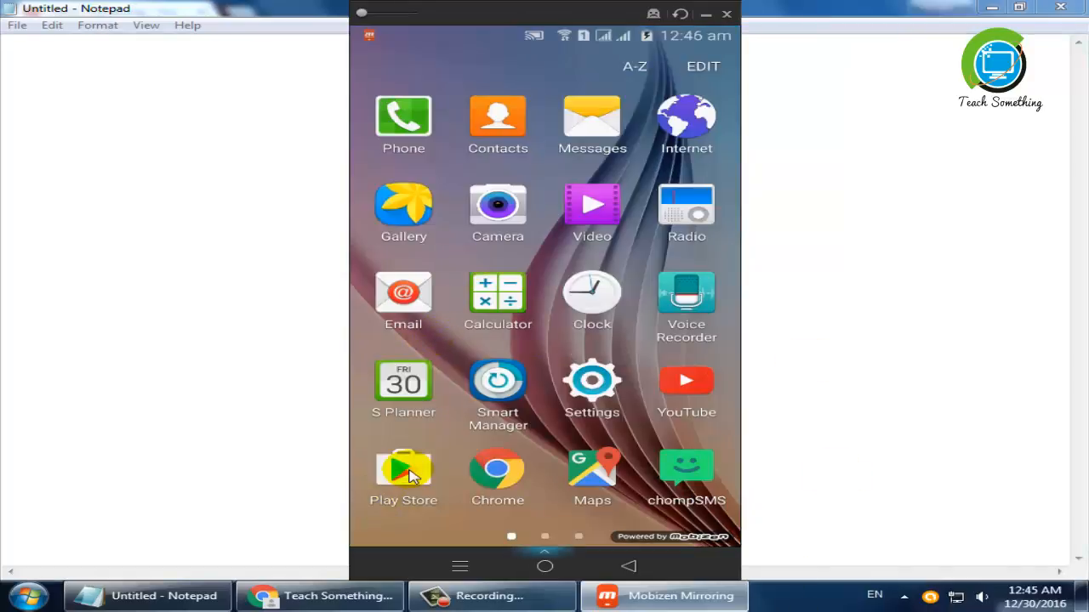
pyautogui.moveTo(667, 281)
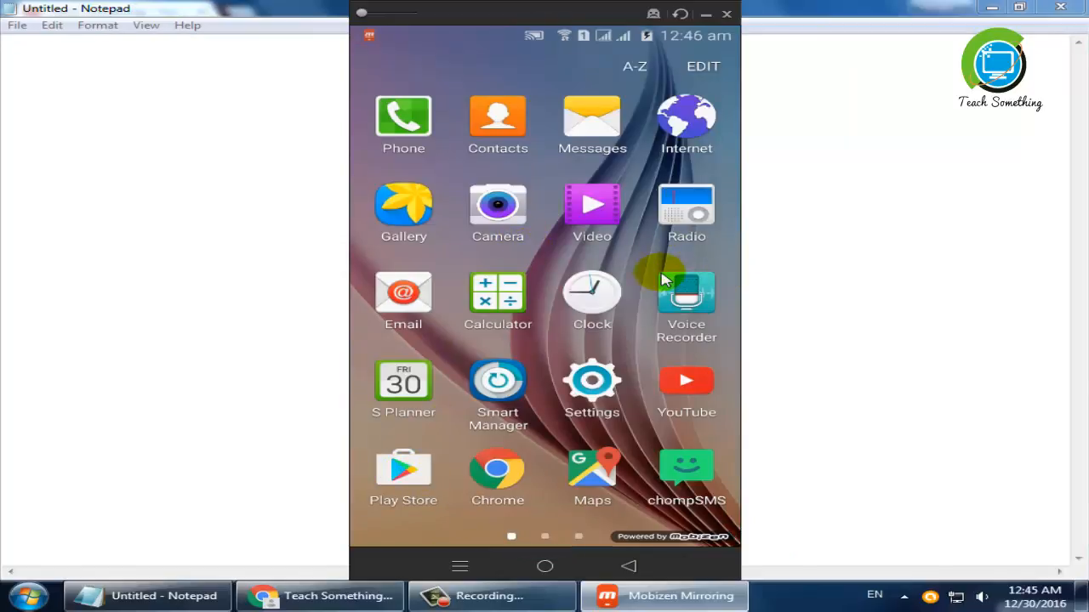
pyautogui.click(403, 473)
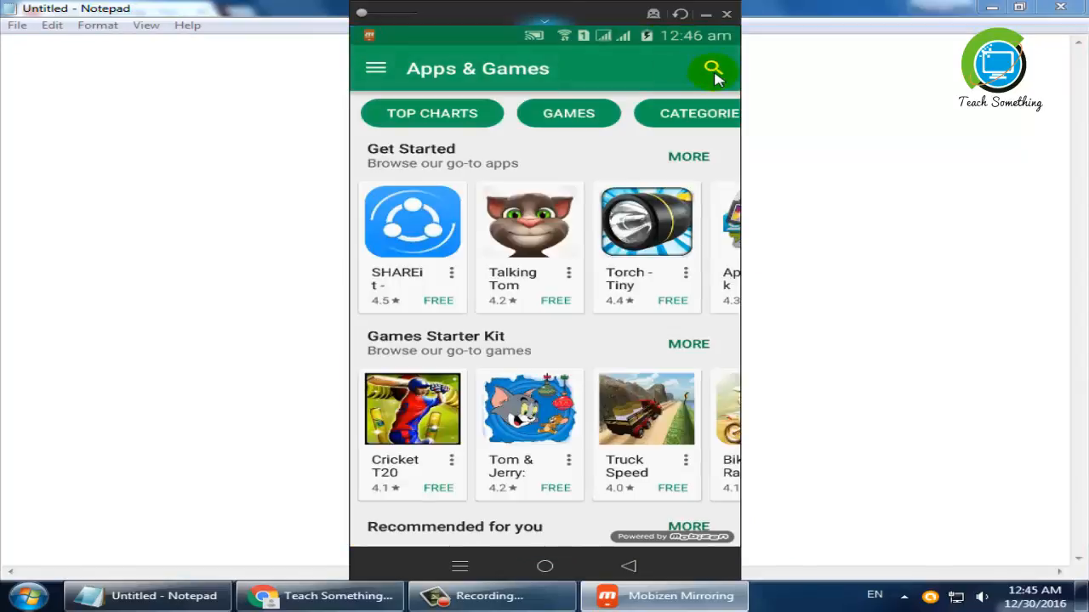
pyautogui.click(712, 68)
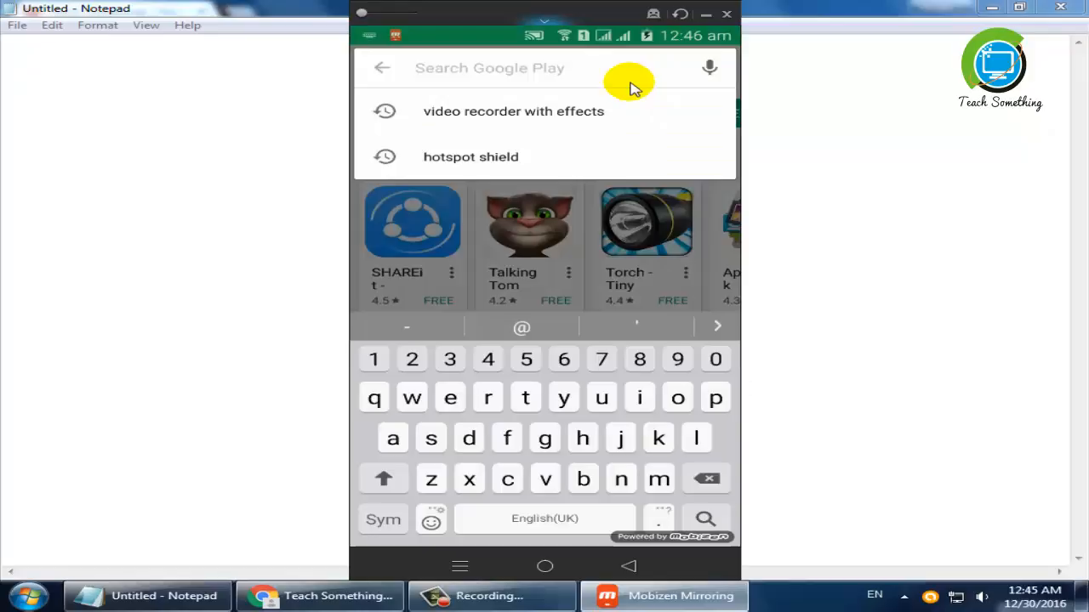
pyautogui.write('disk')
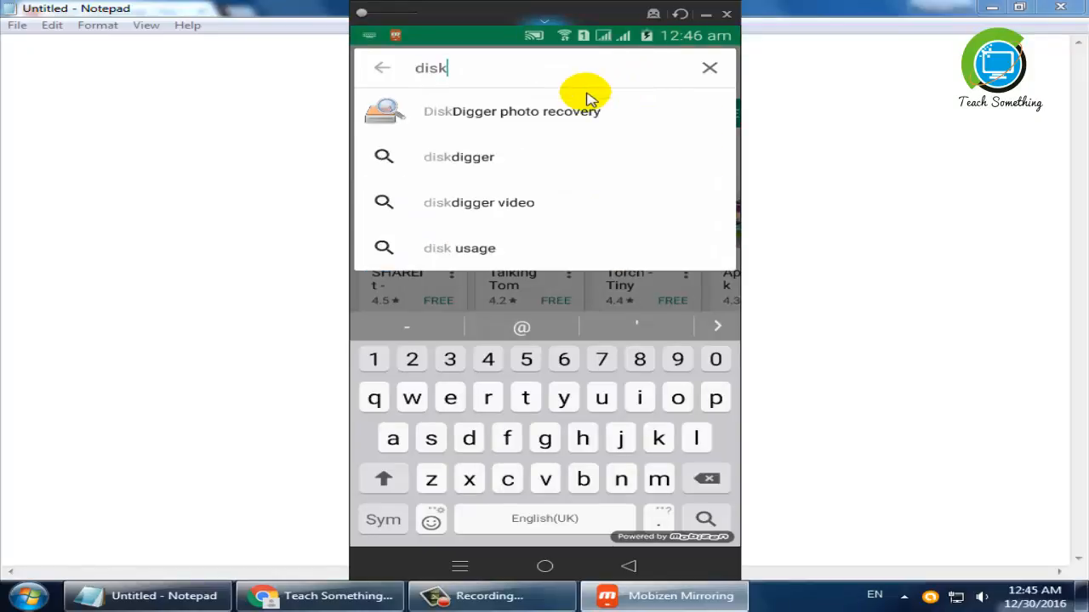
pyautogui.click(511, 110)
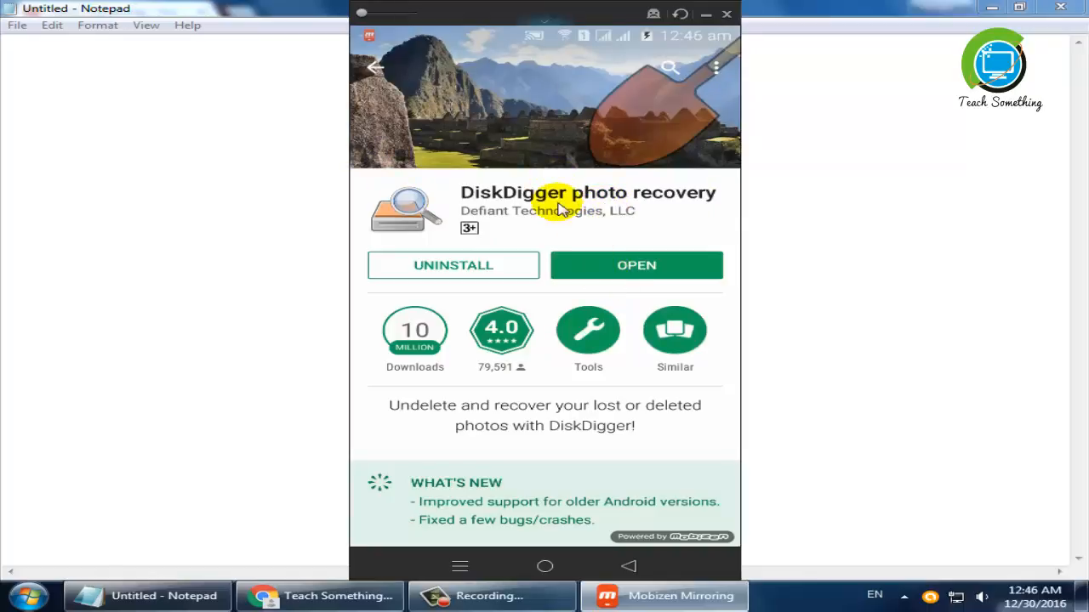
# Launch DiskDigger from its Play Store page to reach the basic and full scan options
pyautogui.click(637, 265)
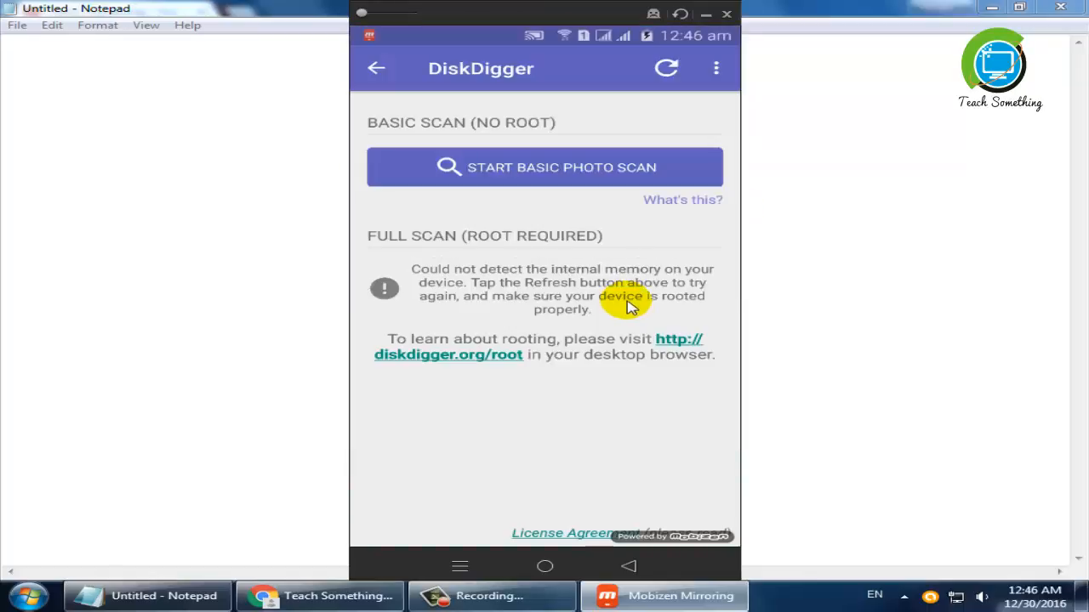
pyautogui.moveTo(382, 119)
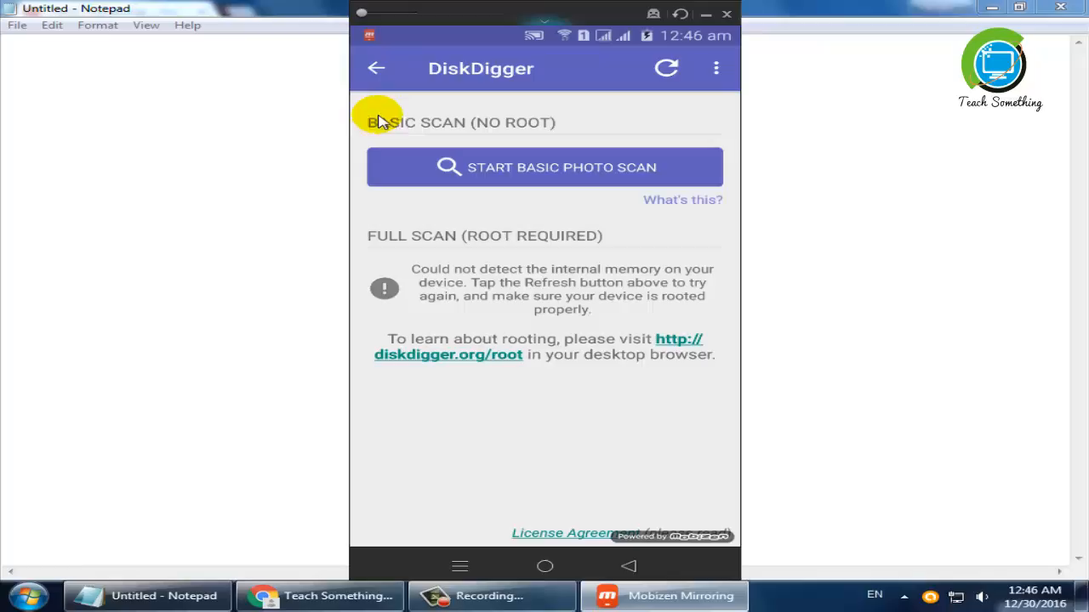
pyautogui.moveTo(459, 242)
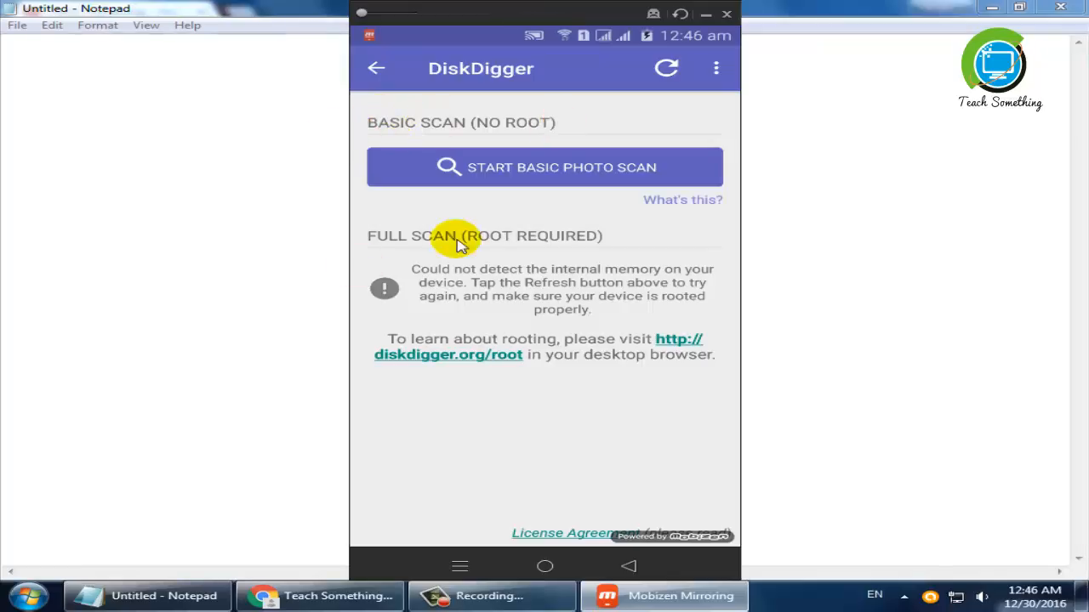
pyautogui.moveTo(432, 232)
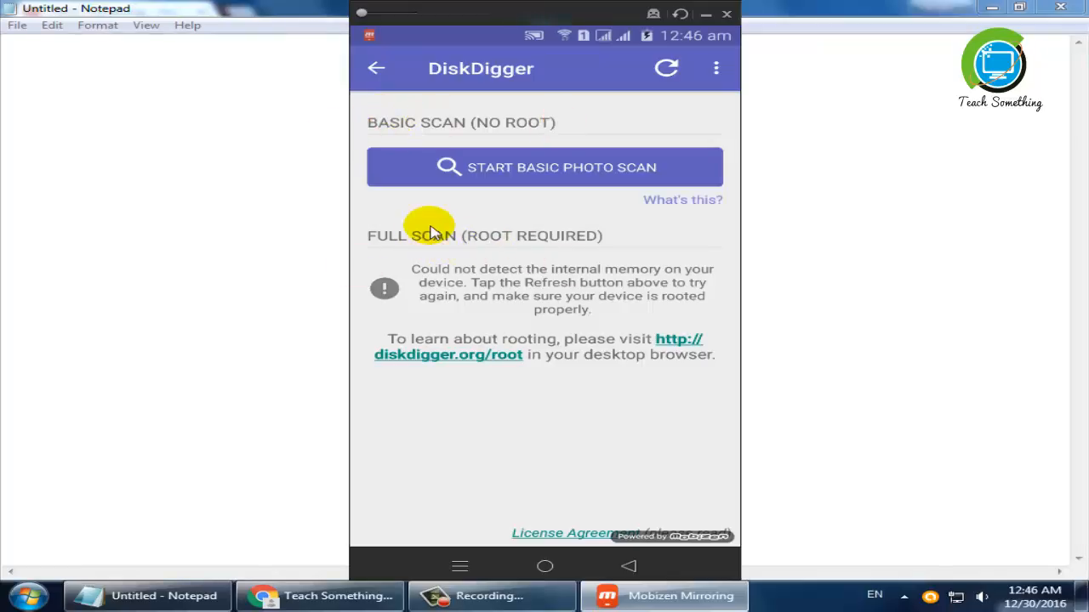
pyautogui.moveTo(518, 259)
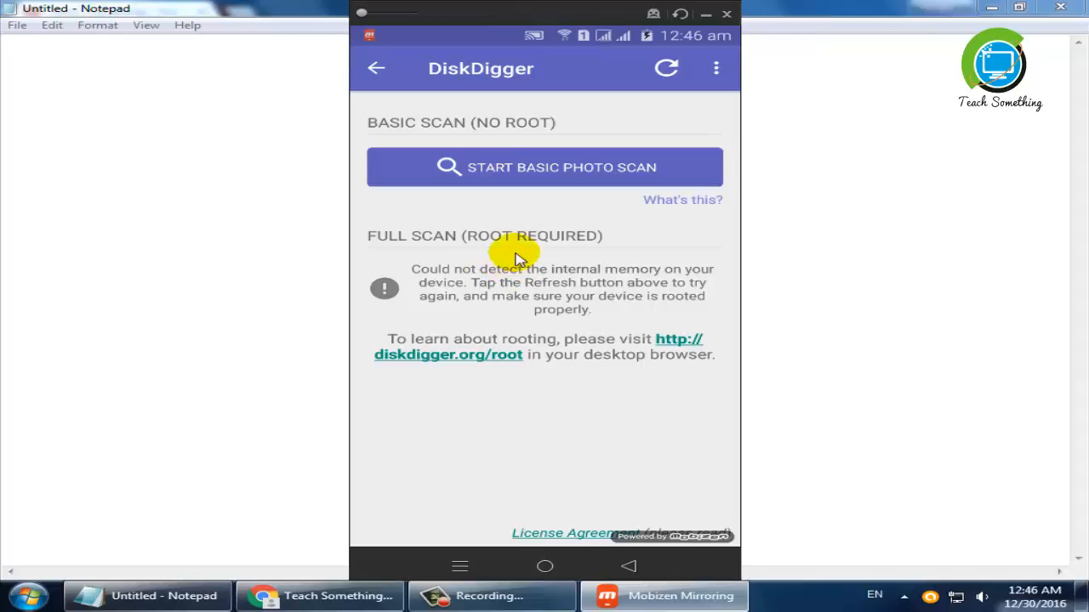
pyautogui.moveTo(451, 246)
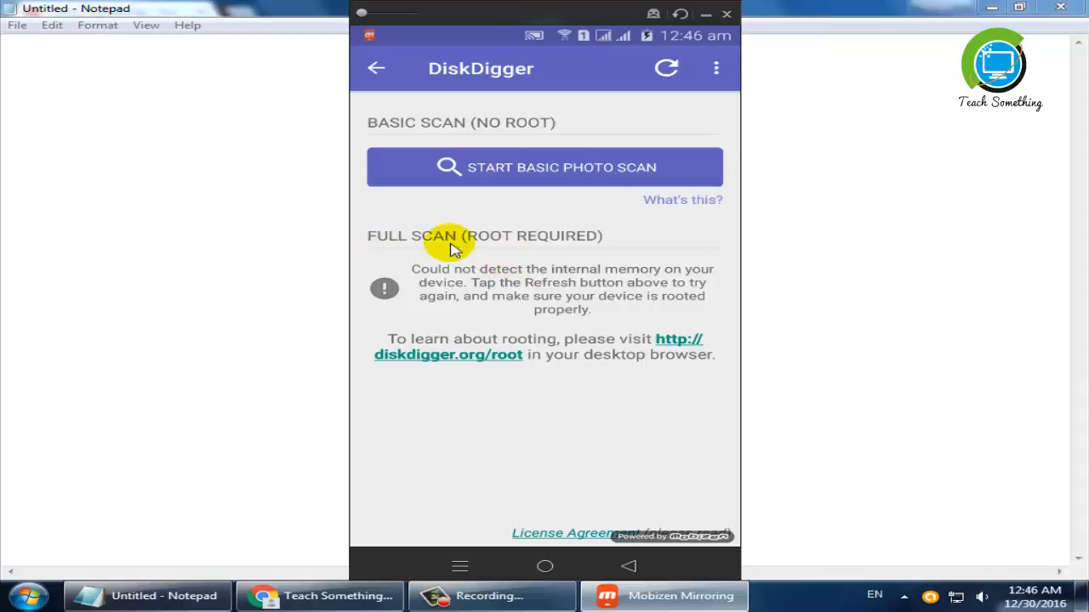
pyautogui.moveTo(536, 247)
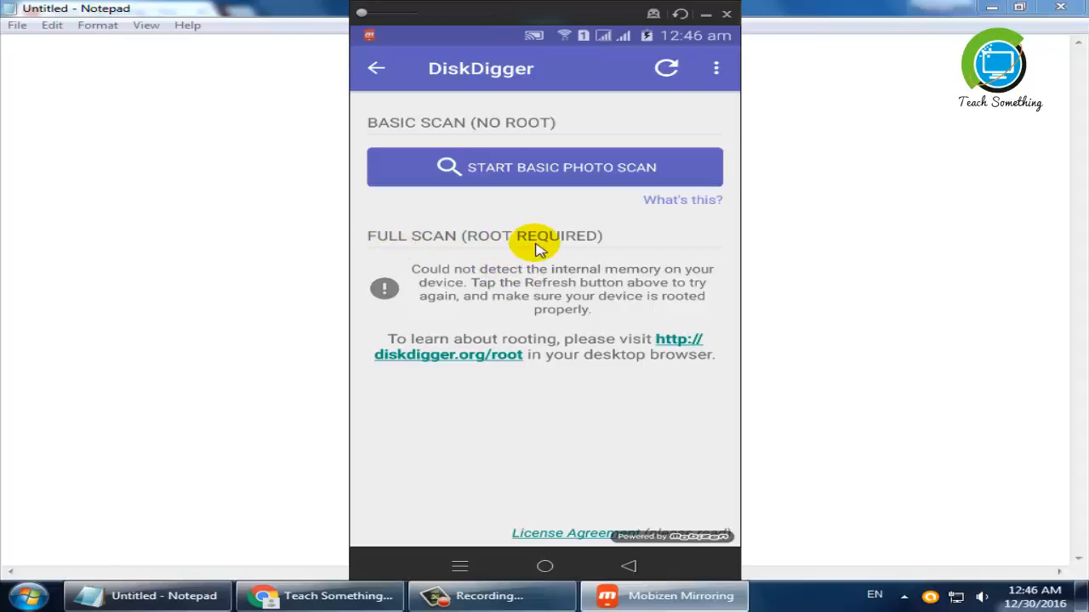
pyautogui.moveTo(463, 128)
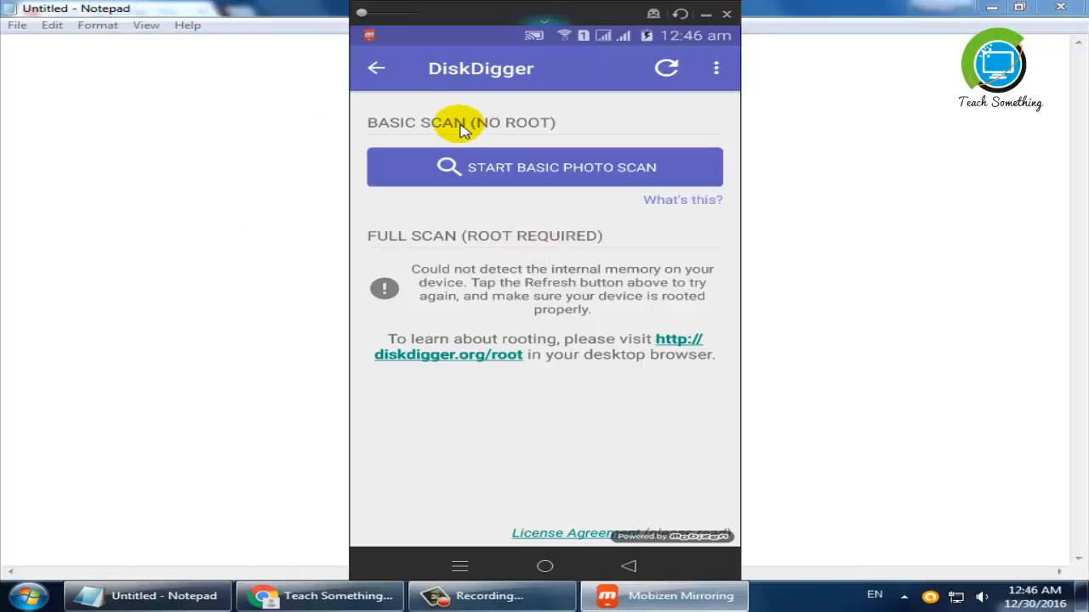
pyautogui.moveTo(545, 133)
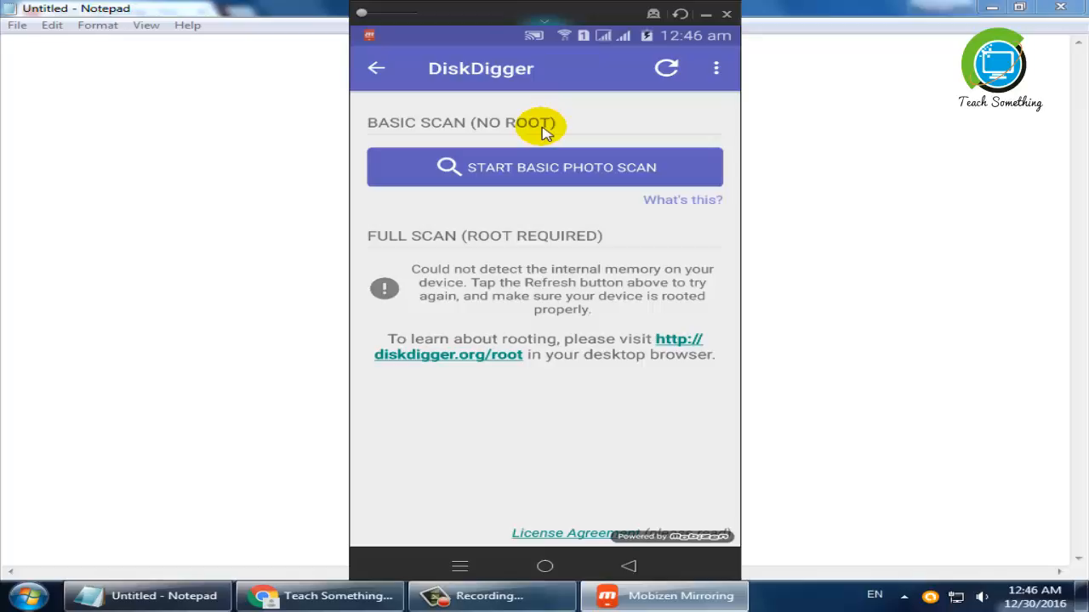
pyautogui.moveTo(519, 175)
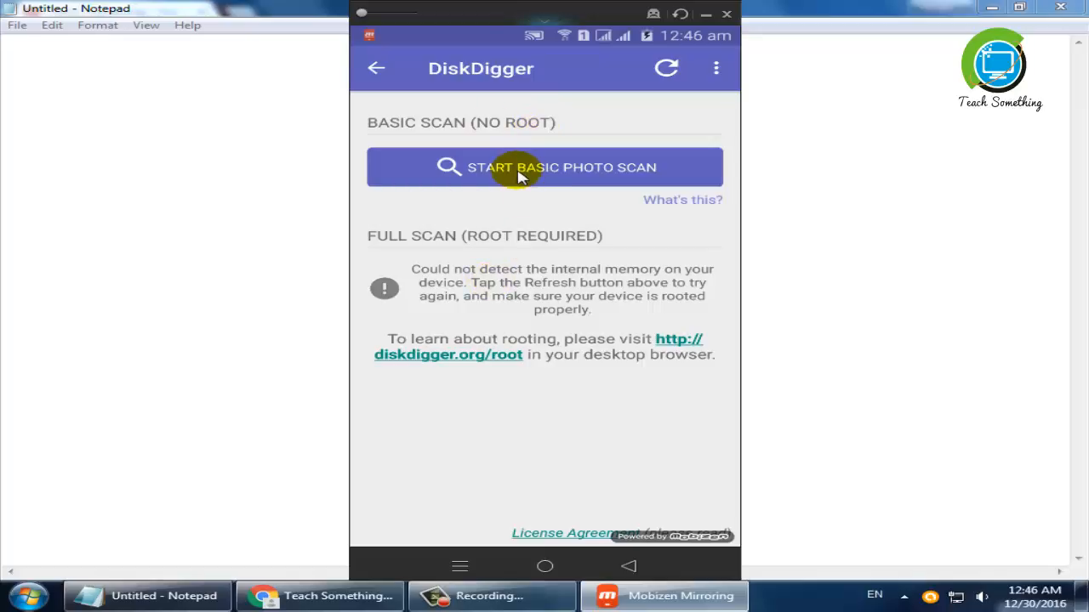
pyautogui.moveTo(544, 169)
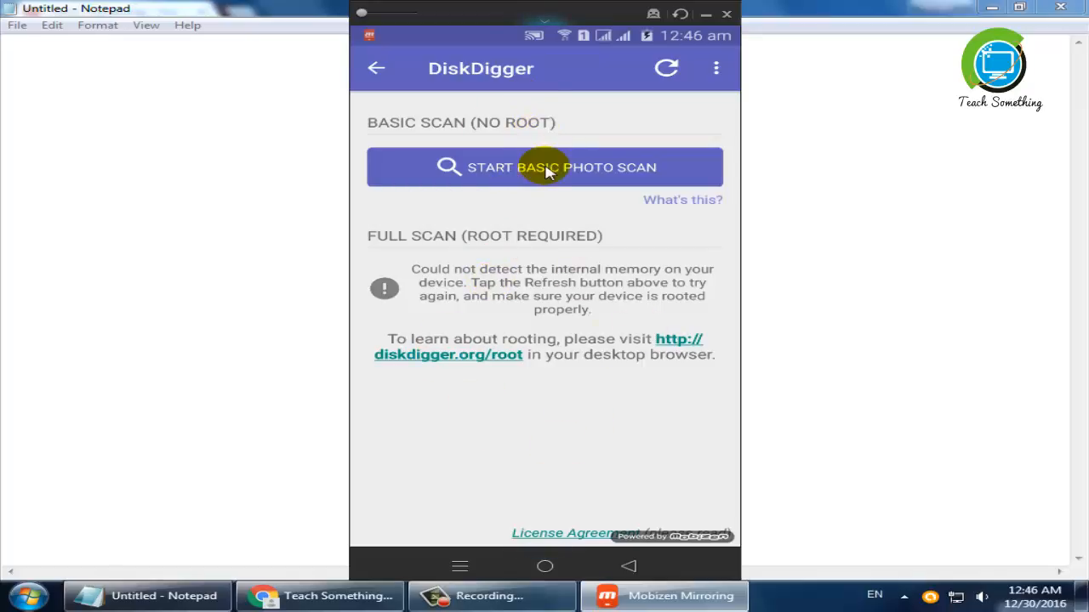
pyautogui.moveTo(510, 236)
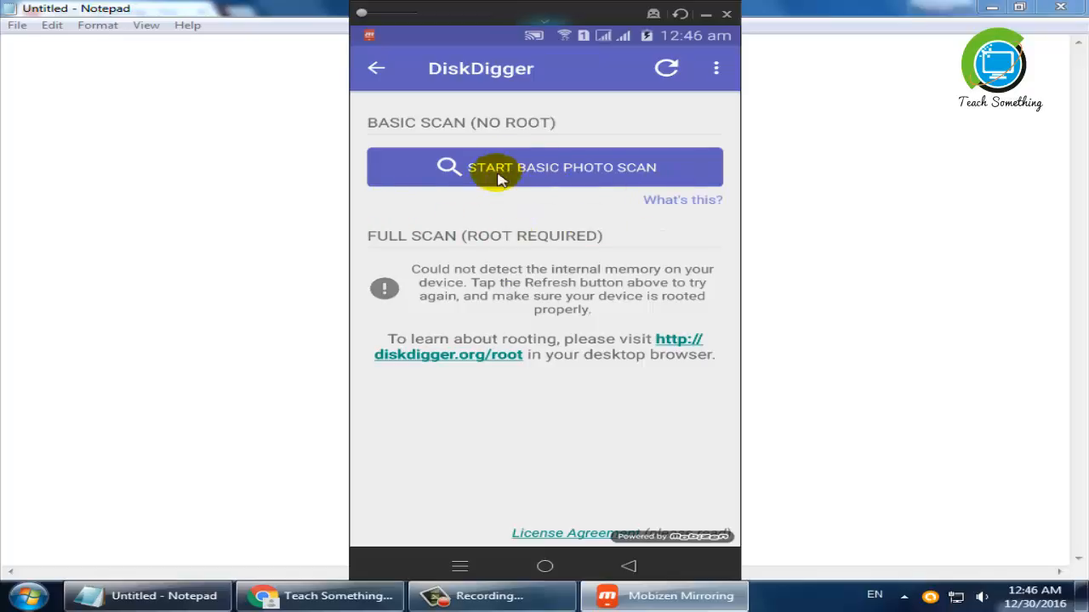
pyautogui.moveTo(564, 170)
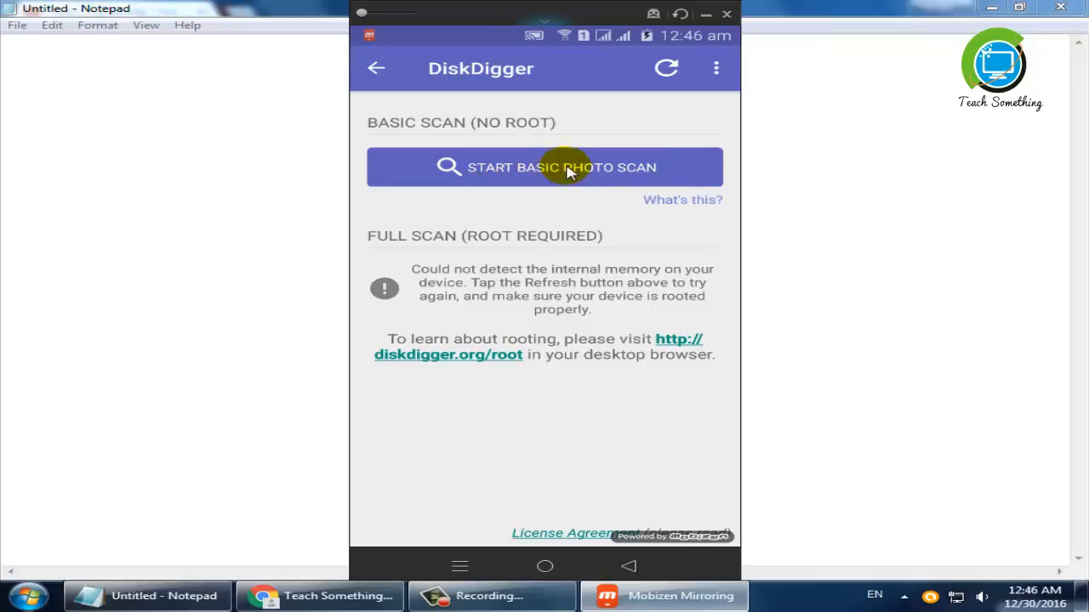
# Run a basic photo scan, pause it, and check the blue photo and yellow tulips photo for recovery
pyautogui.click(544, 166)
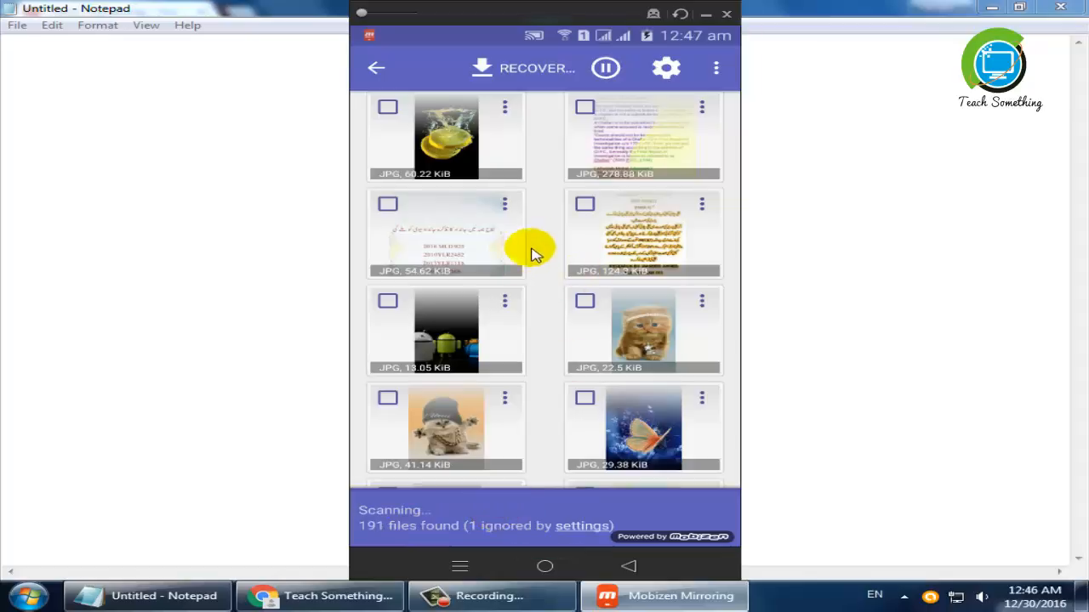
pyautogui.moveTo(545, 238)
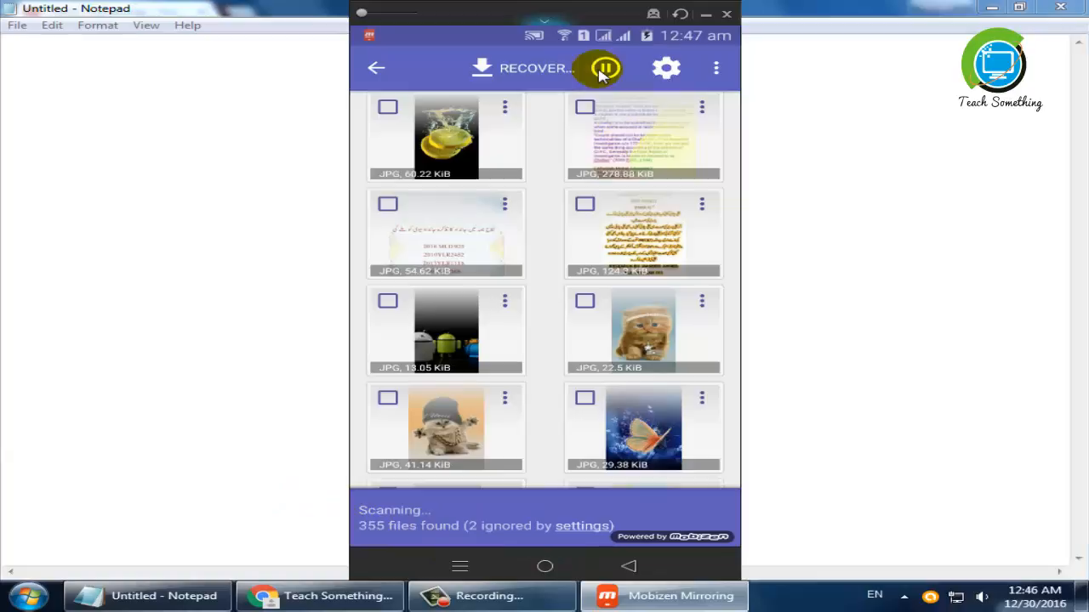
pyautogui.click(602, 68)
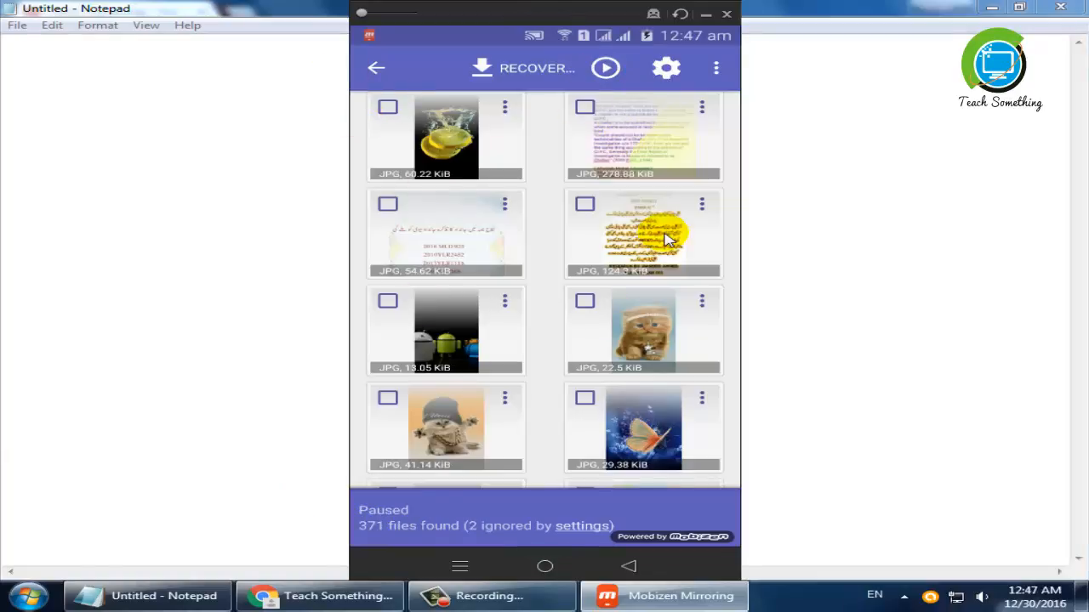
pyautogui.scroll(-3)
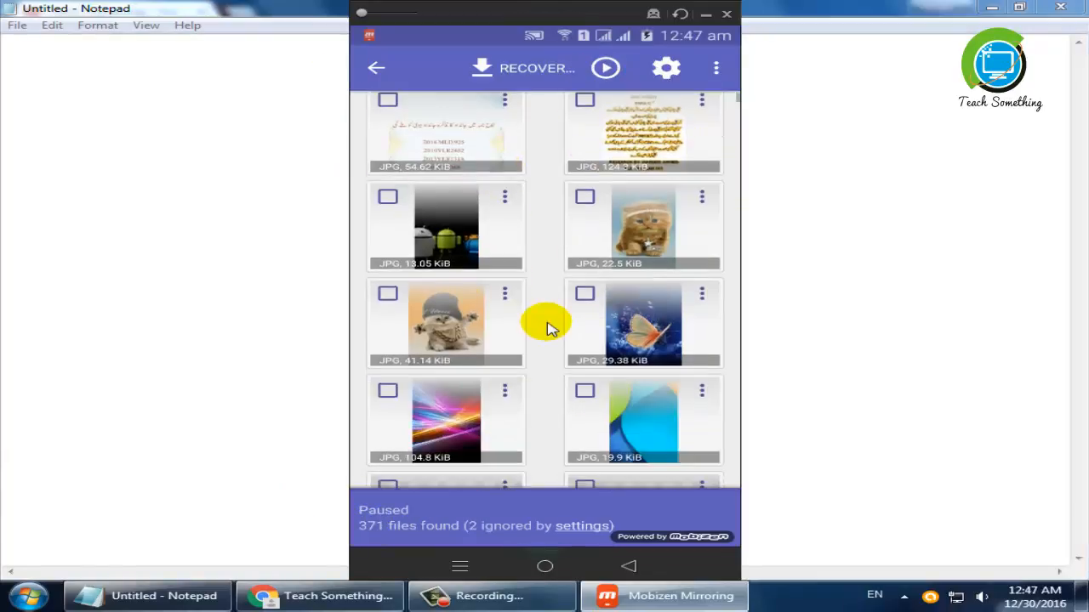
pyautogui.scroll(-3)
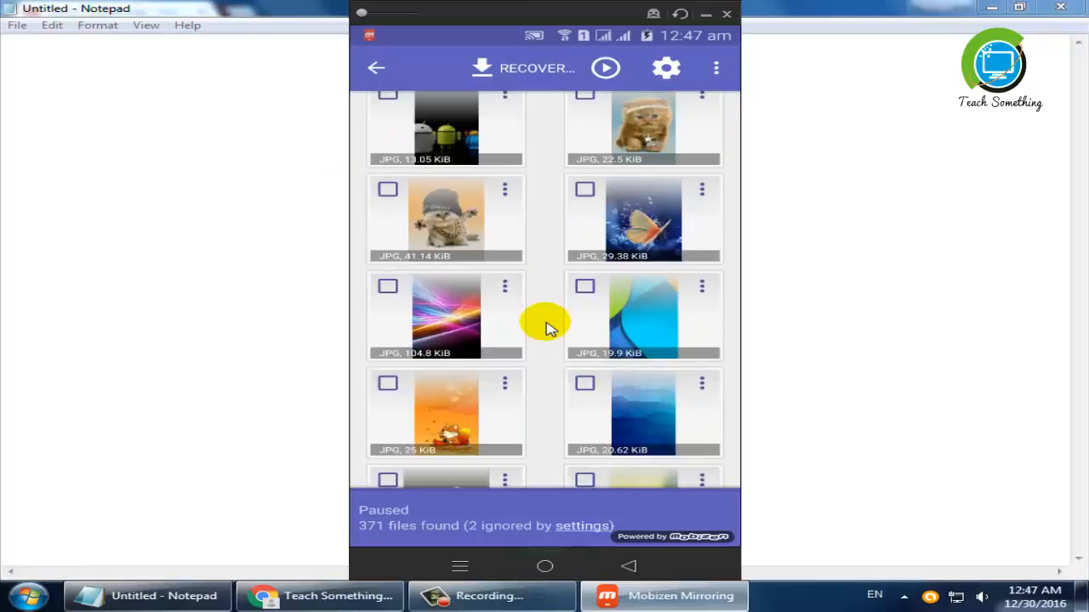
pyautogui.scroll(-3)
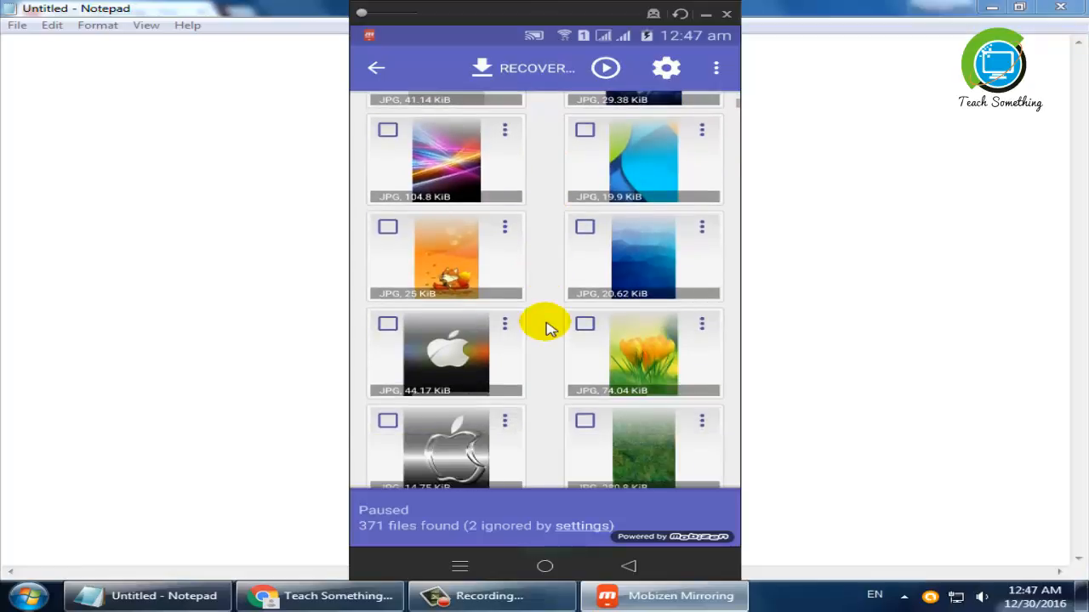
pyautogui.moveTo(672, 213)
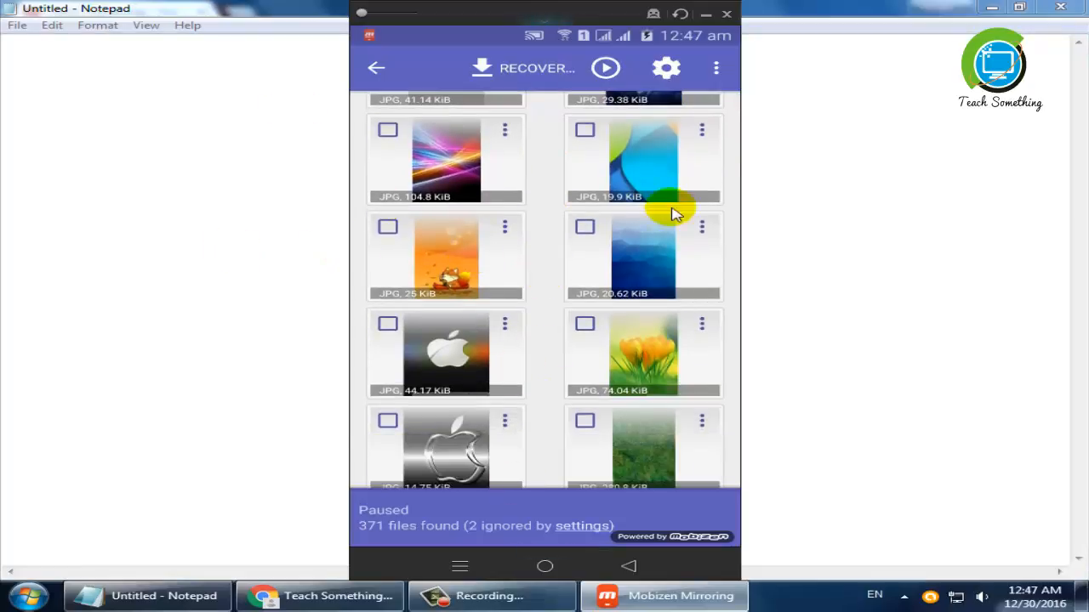
pyautogui.click(585, 226)
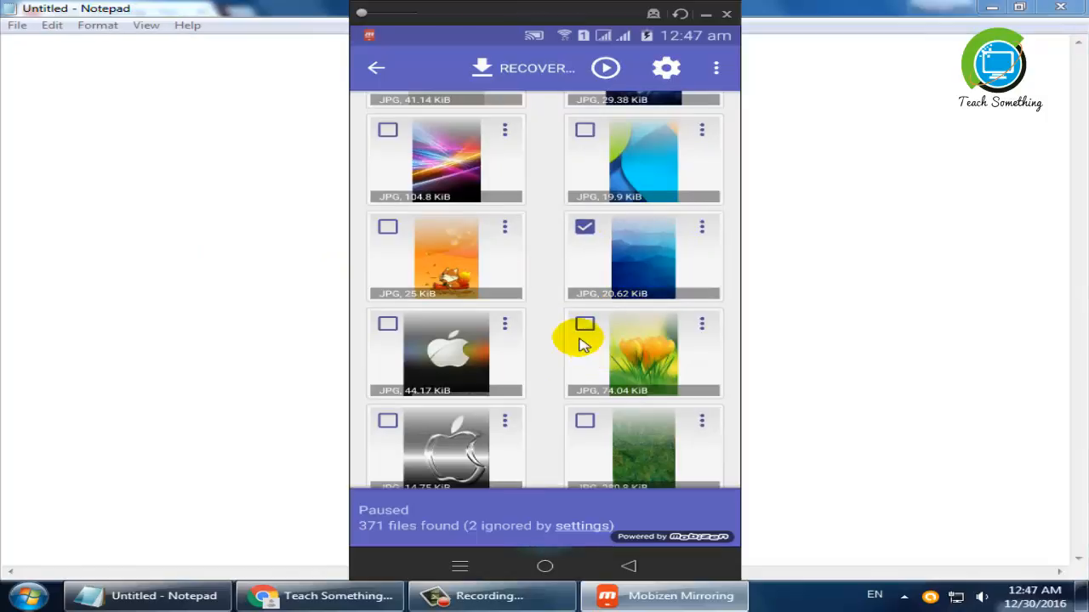
pyautogui.click(388, 323)
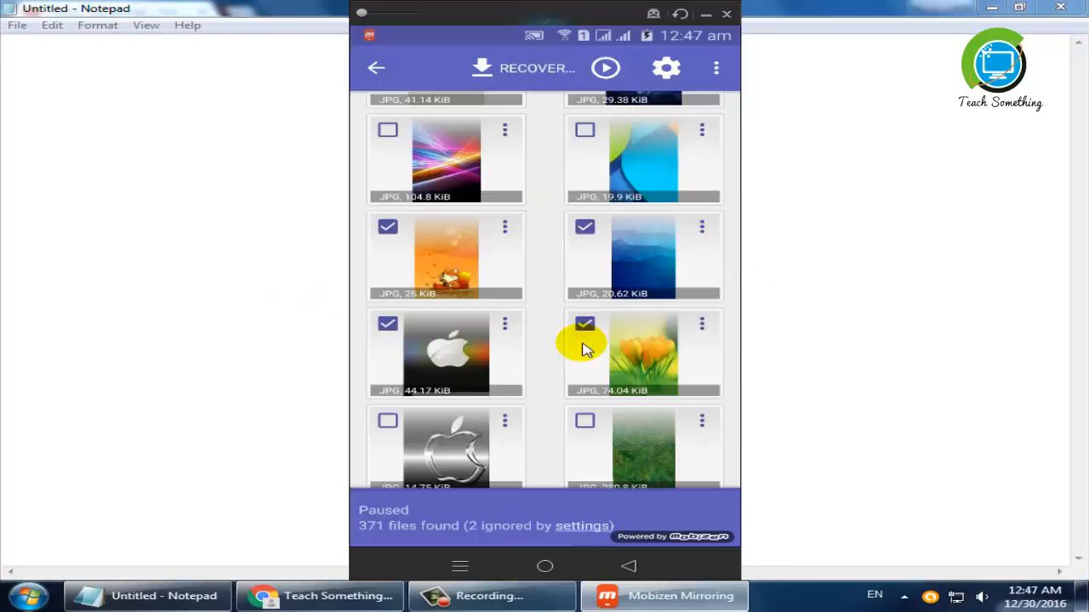
# Recover the checked photos, choosing to save them to a custom location on the device
pyautogui.click(520, 68)
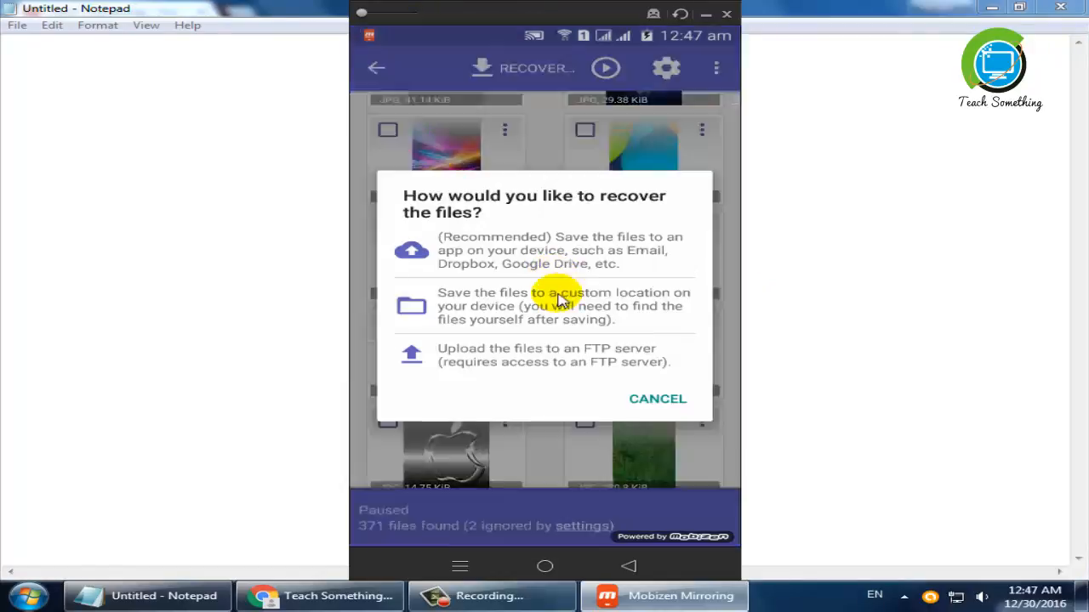
pyautogui.moveTo(459, 320)
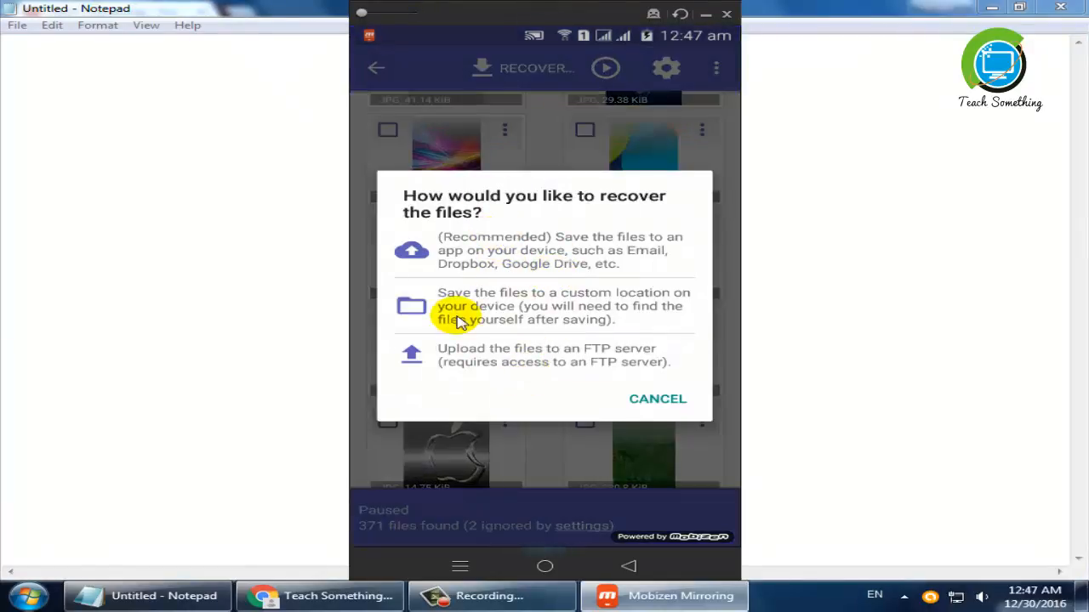
pyautogui.moveTo(541, 315)
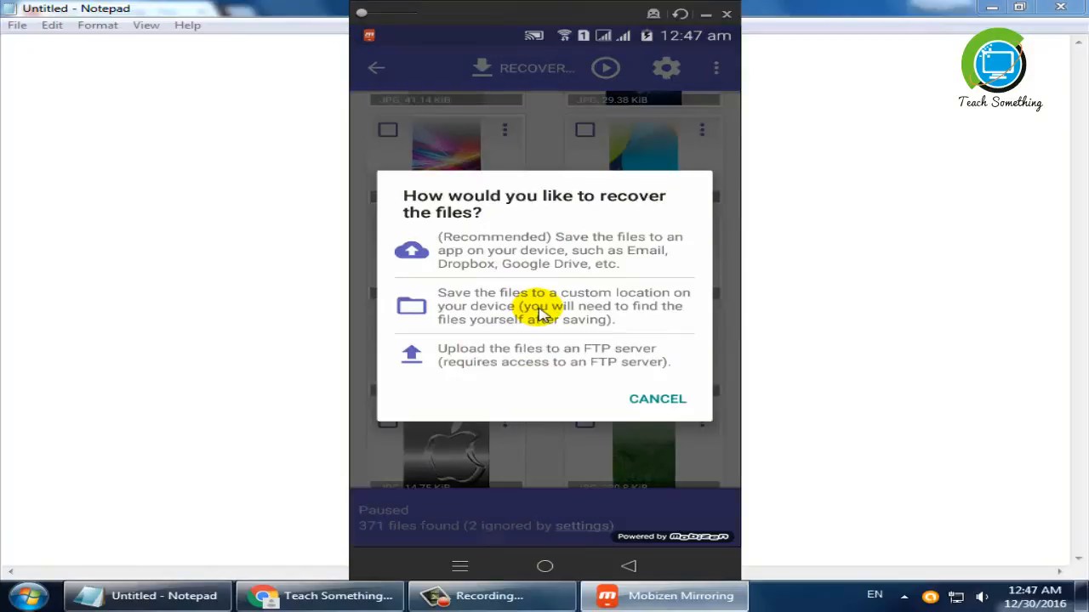
pyautogui.moveTo(577, 316)
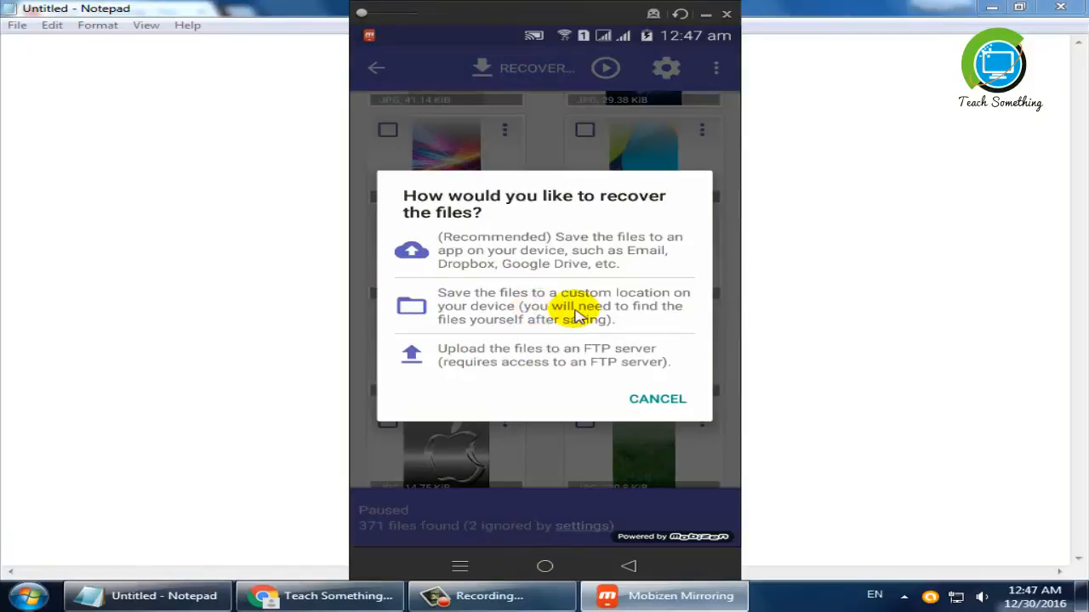
pyautogui.click(563, 306)
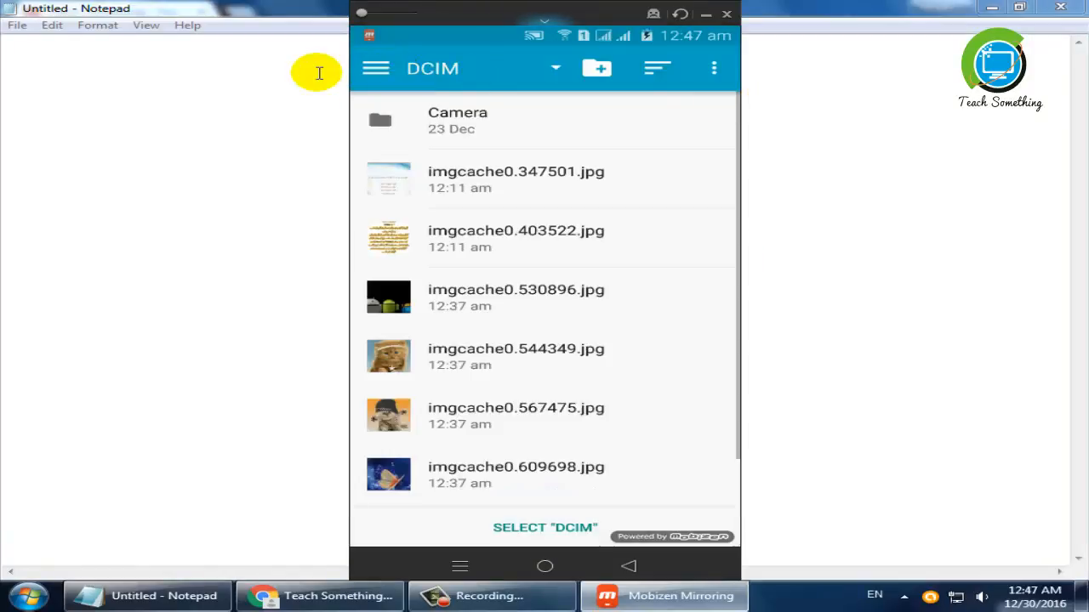
pyautogui.click(374, 68)
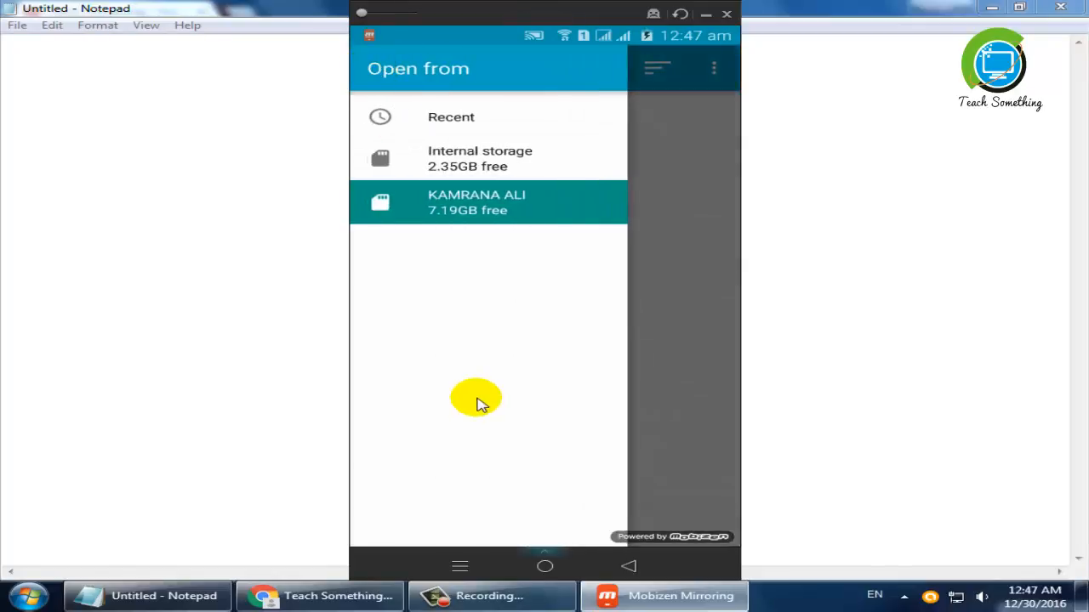
pyautogui.moveTo(213, 241)
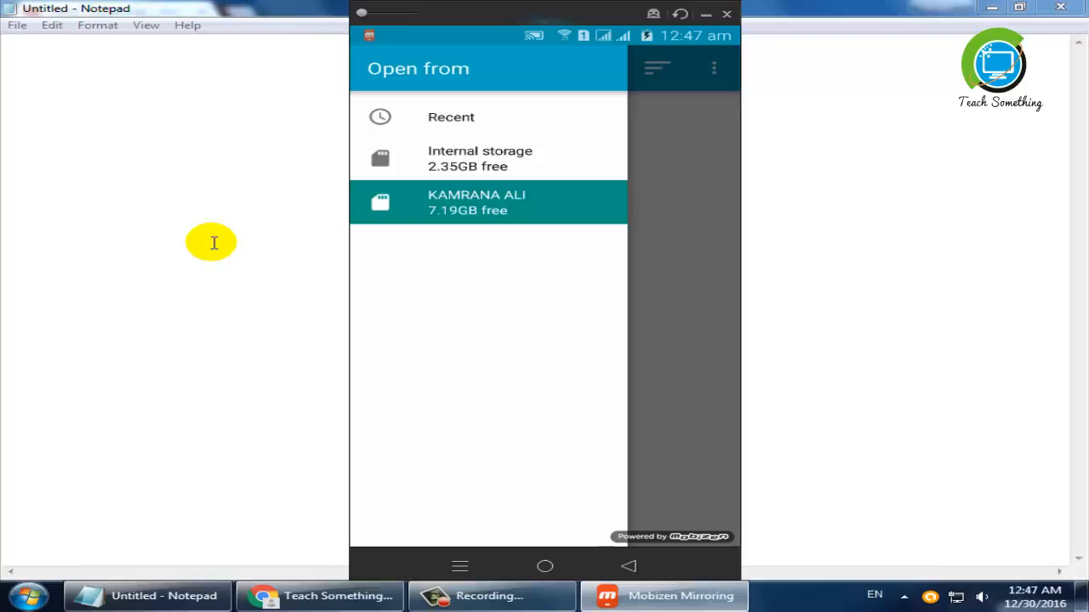
pyautogui.moveTo(456, 242)
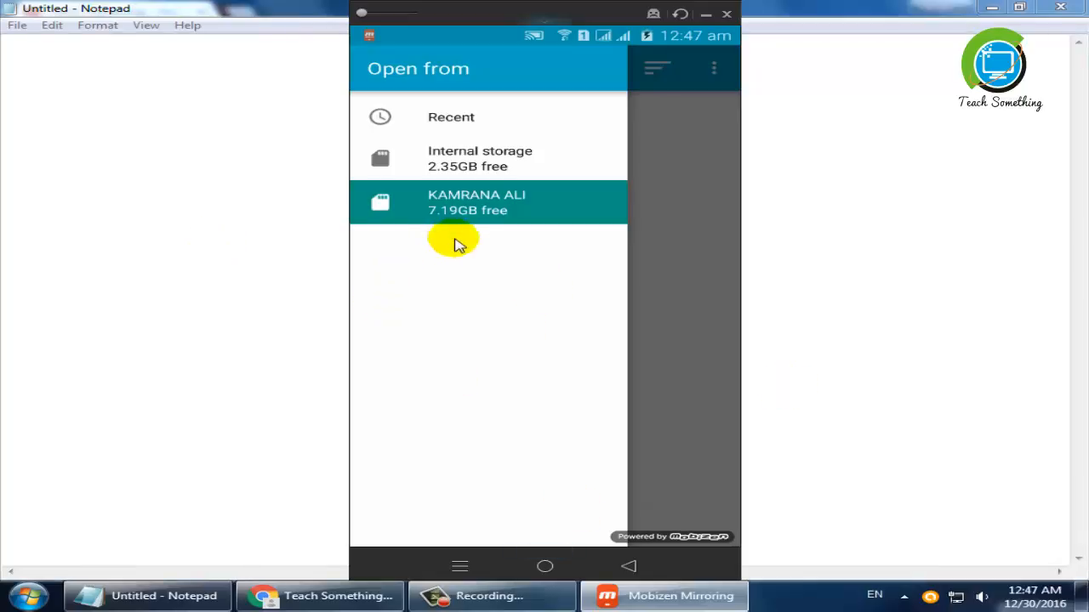
pyautogui.click(476, 202)
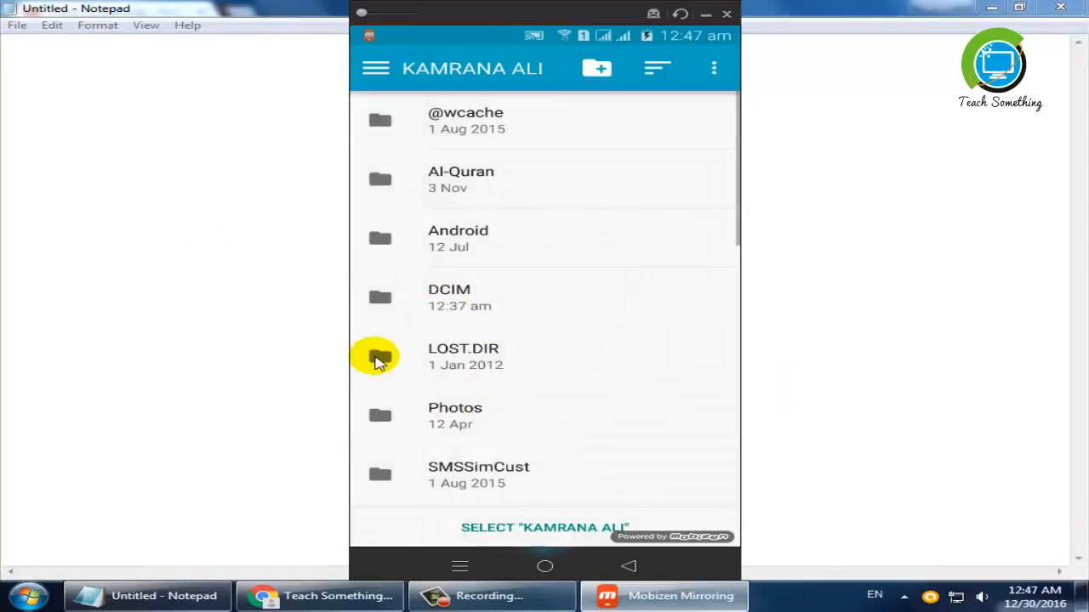
pyautogui.scroll(-3)
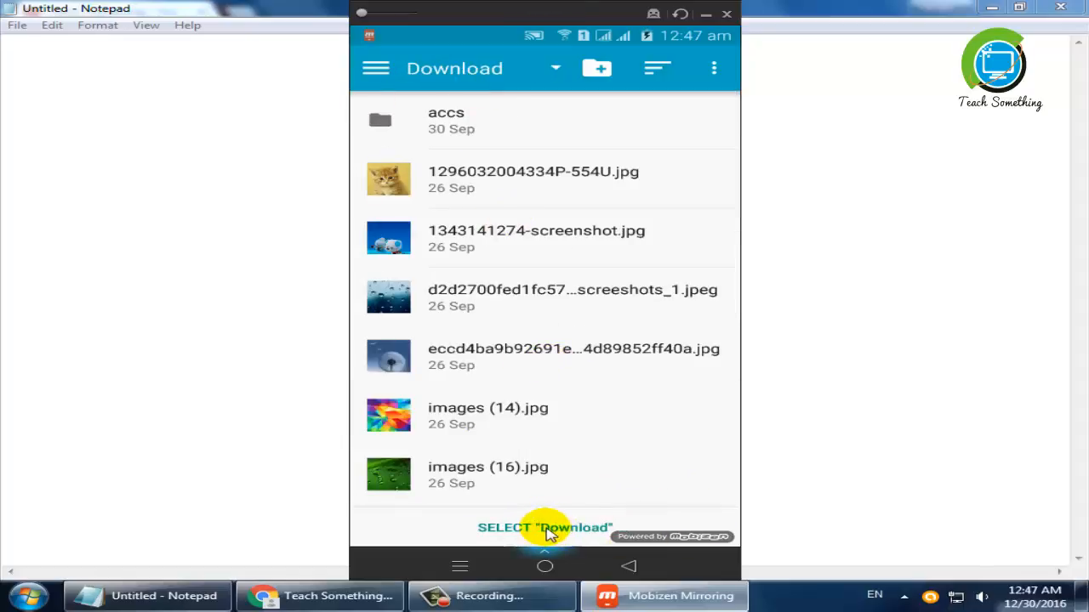
pyautogui.moveTo(599, 534)
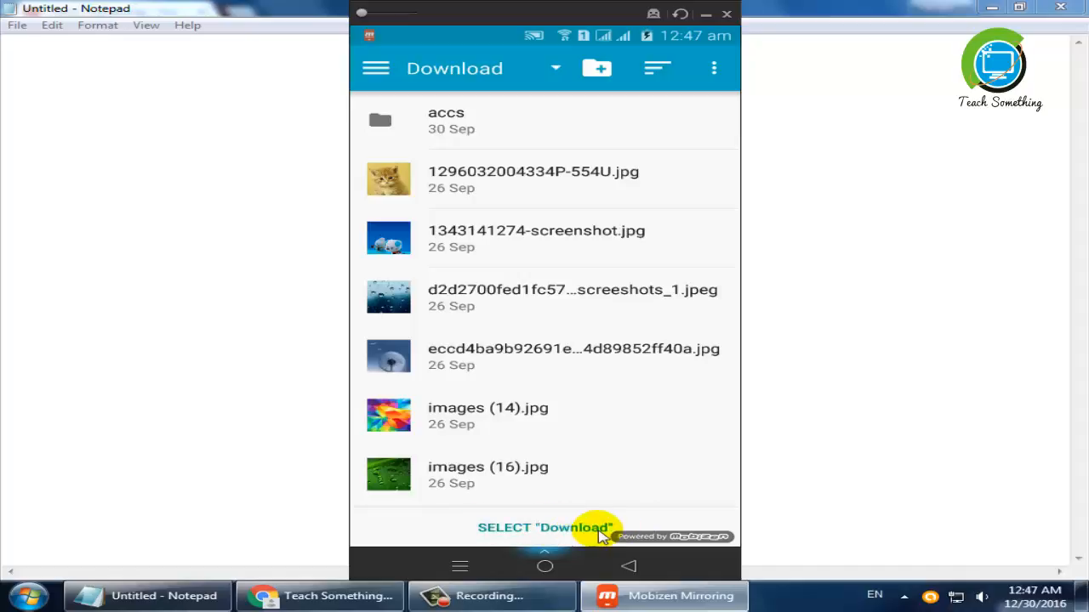
# Select Download as the save folder, decline DiskDigger Pro, and minimize the mirroring window
pyautogui.click(544, 528)
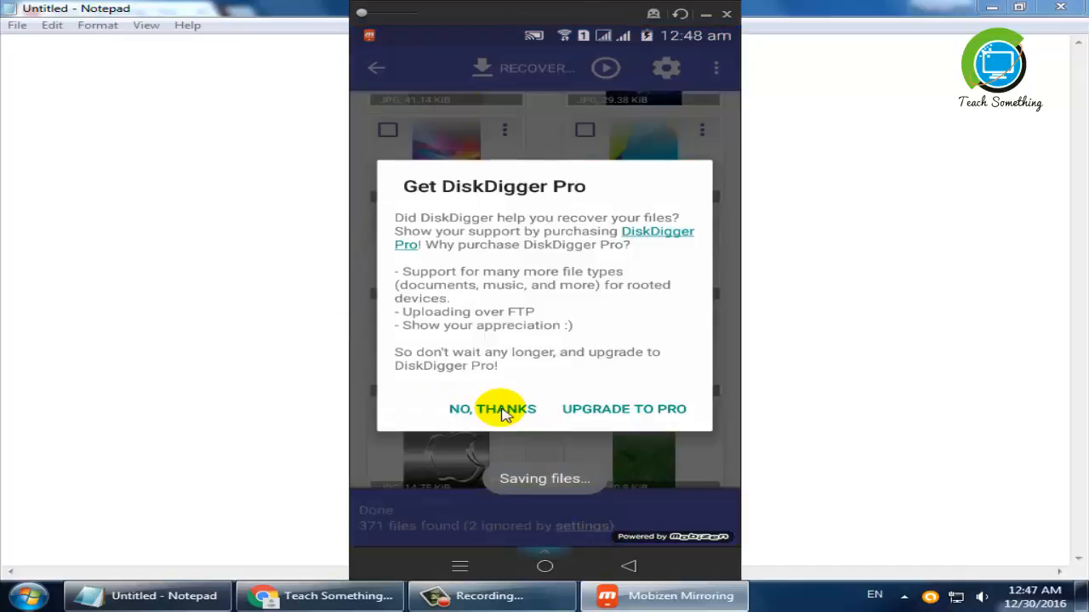
pyautogui.click(491, 408)
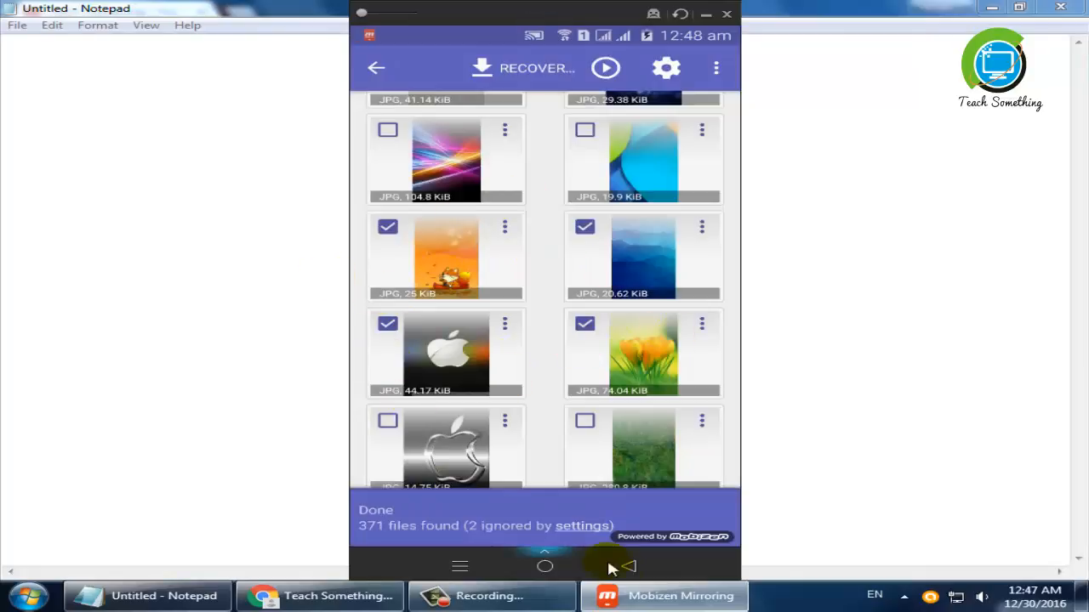
pyautogui.moveTo(689, 313)
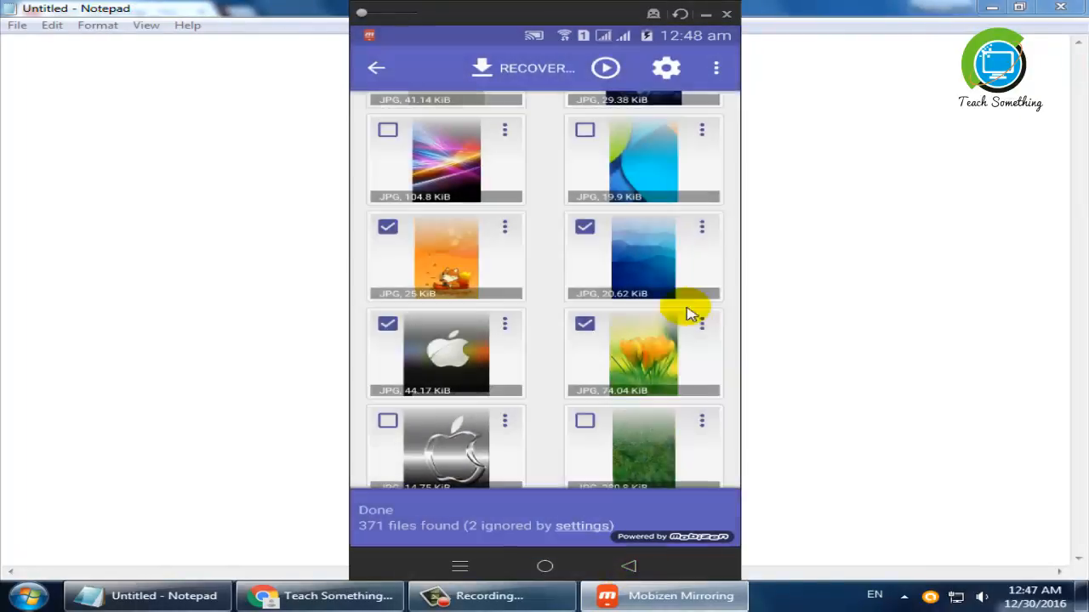
pyautogui.click(376, 68)
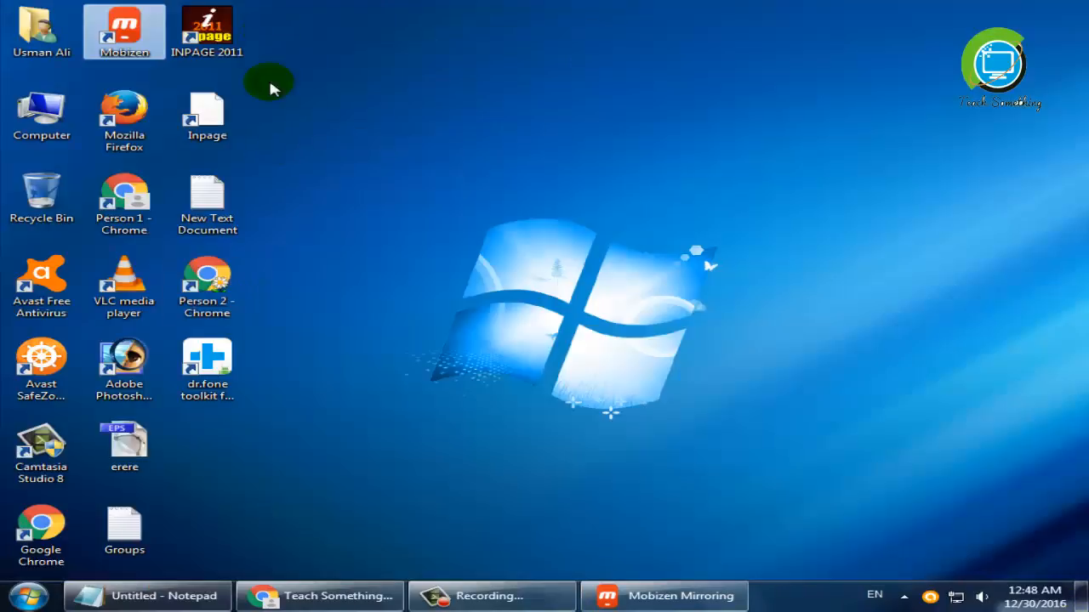
# Launch dr.fone toolkit for Android, dismiss the unregistered-copy notice, and enter Data Recovery
pyautogui.click(208, 366)
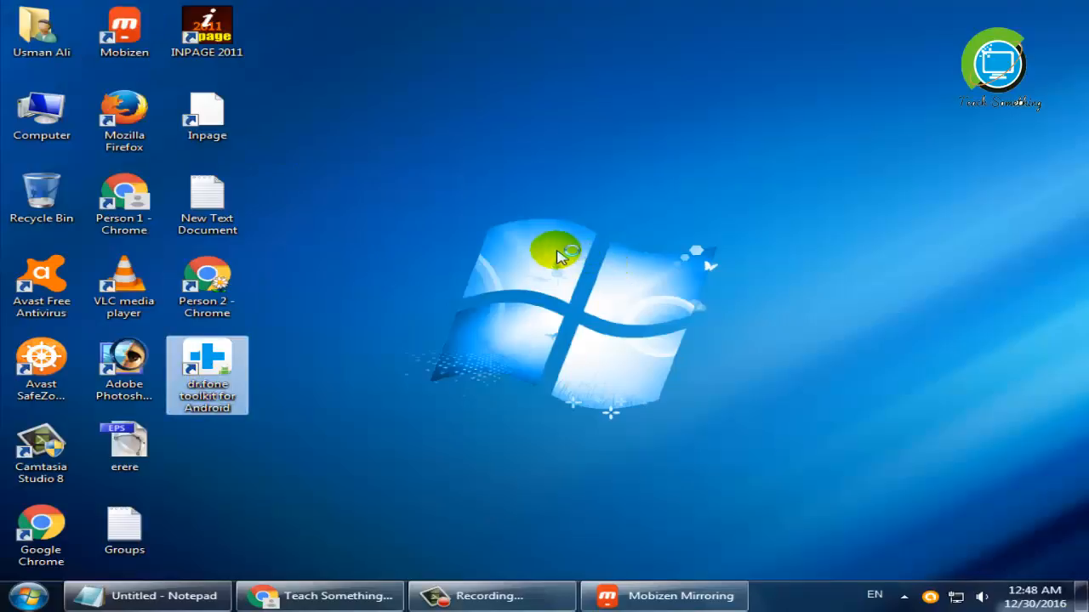
pyautogui.doubleClick(207, 376)
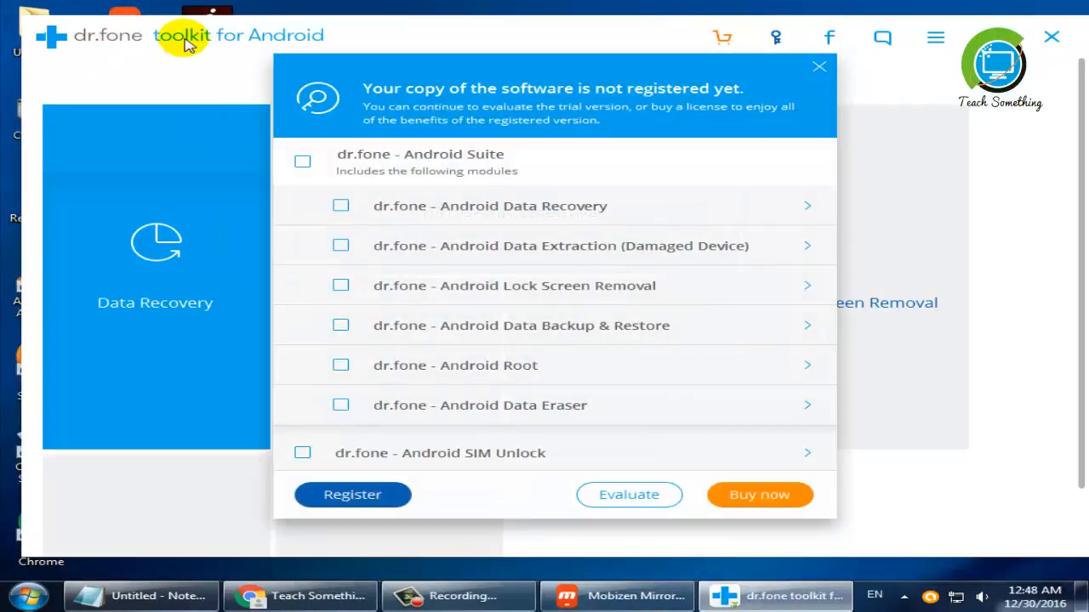
pyautogui.click(818, 66)
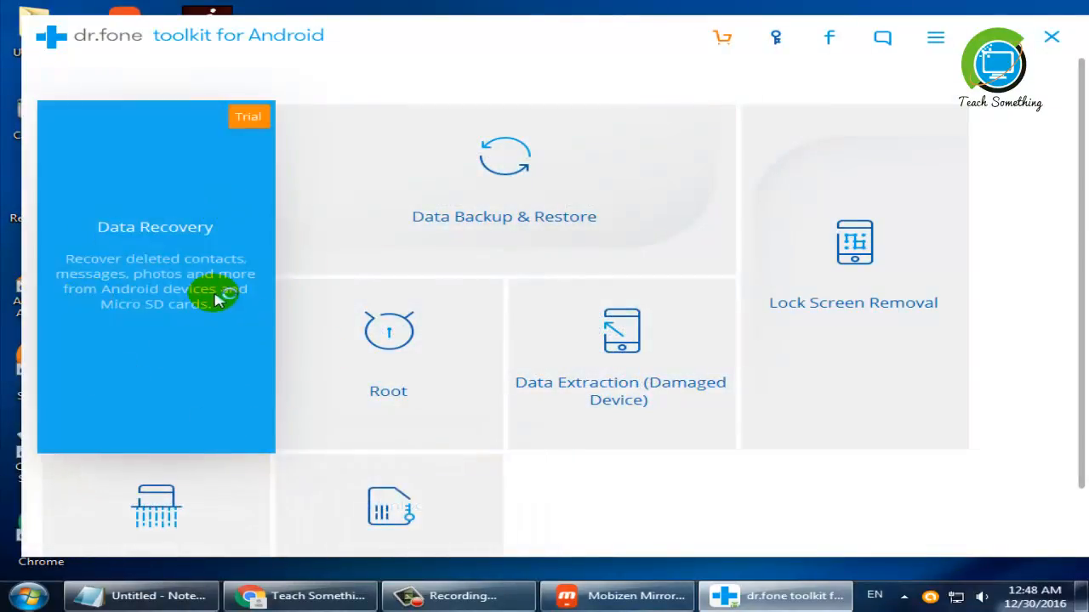
pyautogui.click(155, 226)
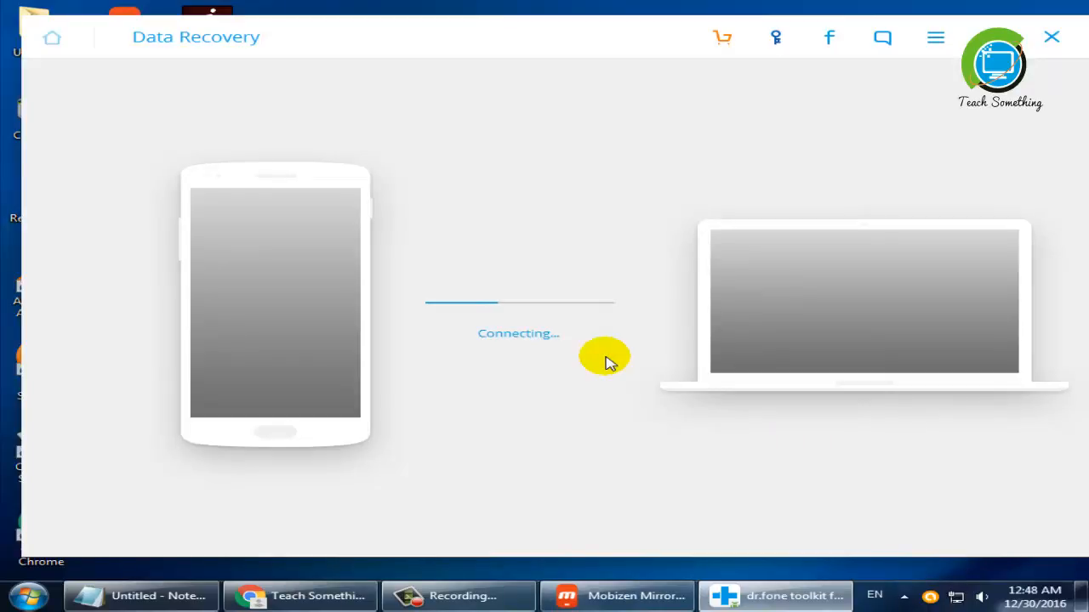
pyautogui.moveTo(490, 350)
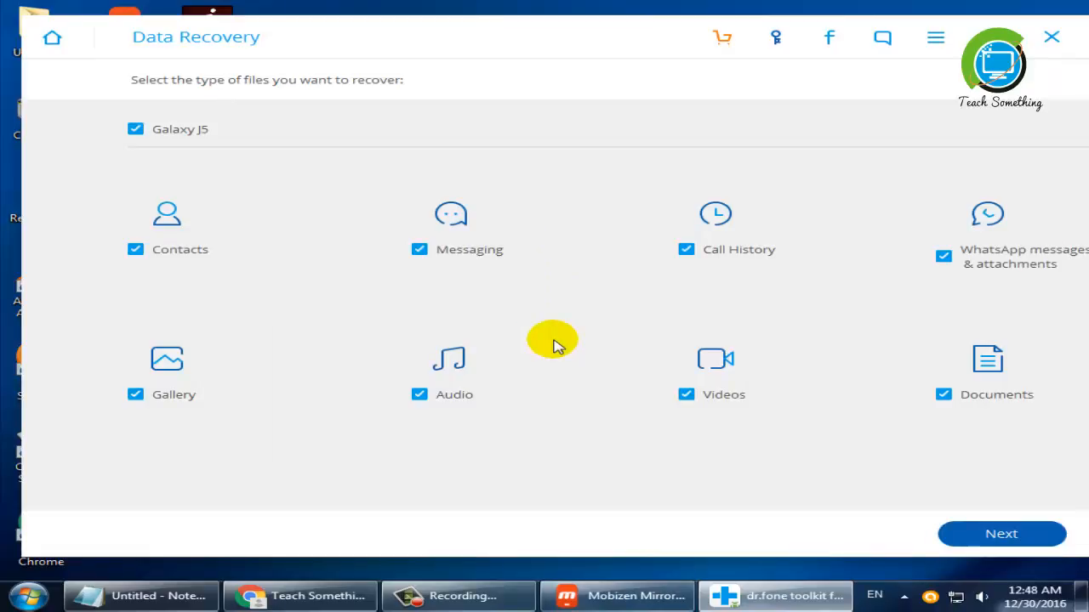
pyautogui.moveTo(173, 179)
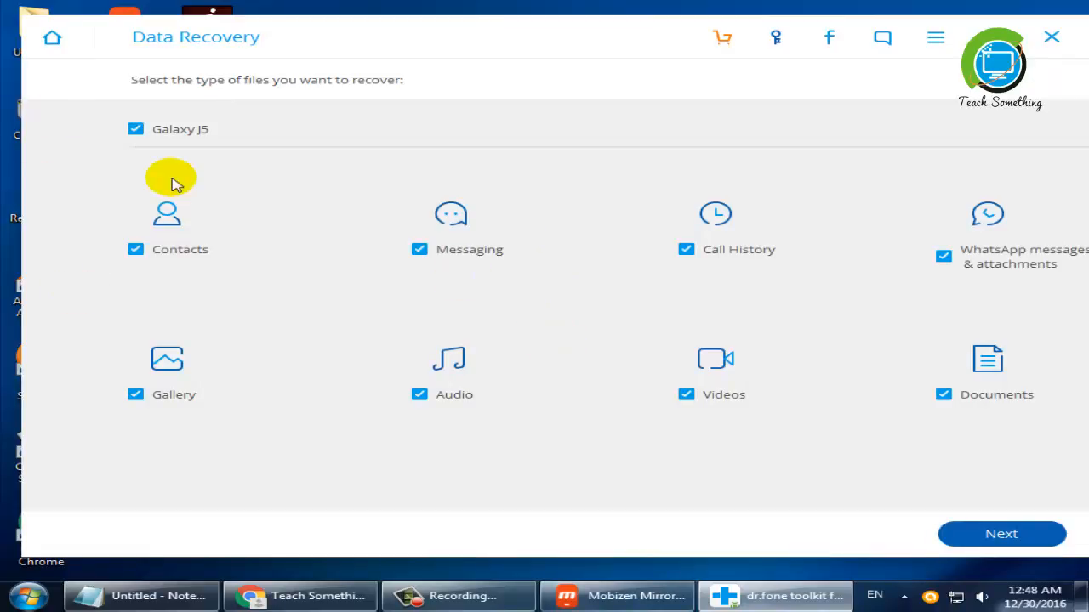
pyautogui.moveTo(127, 110)
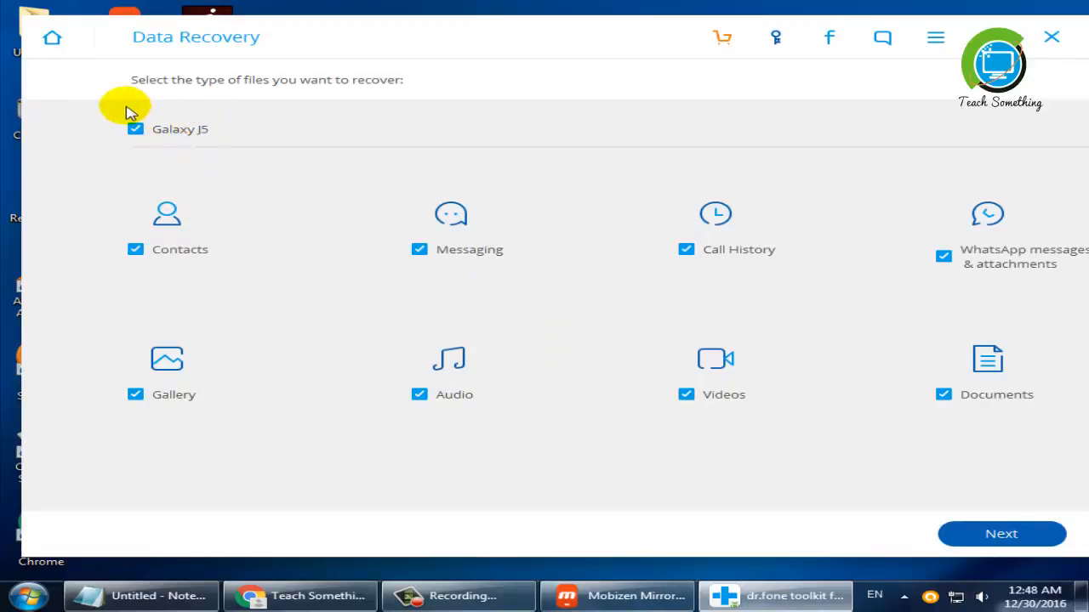
pyautogui.moveTo(211, 153)
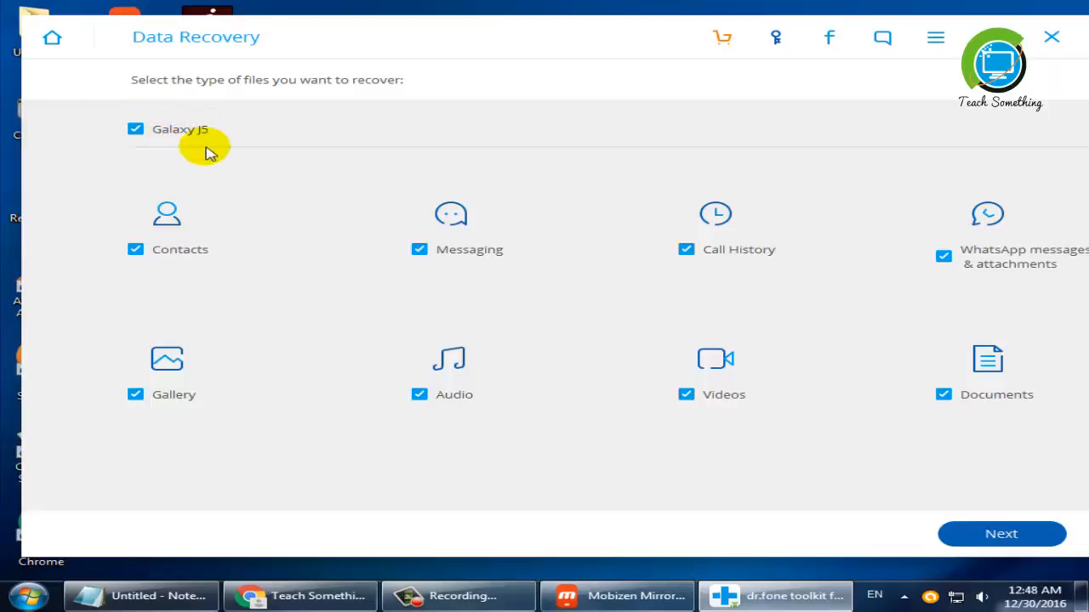
pyautogui.moveTo(521, 141)
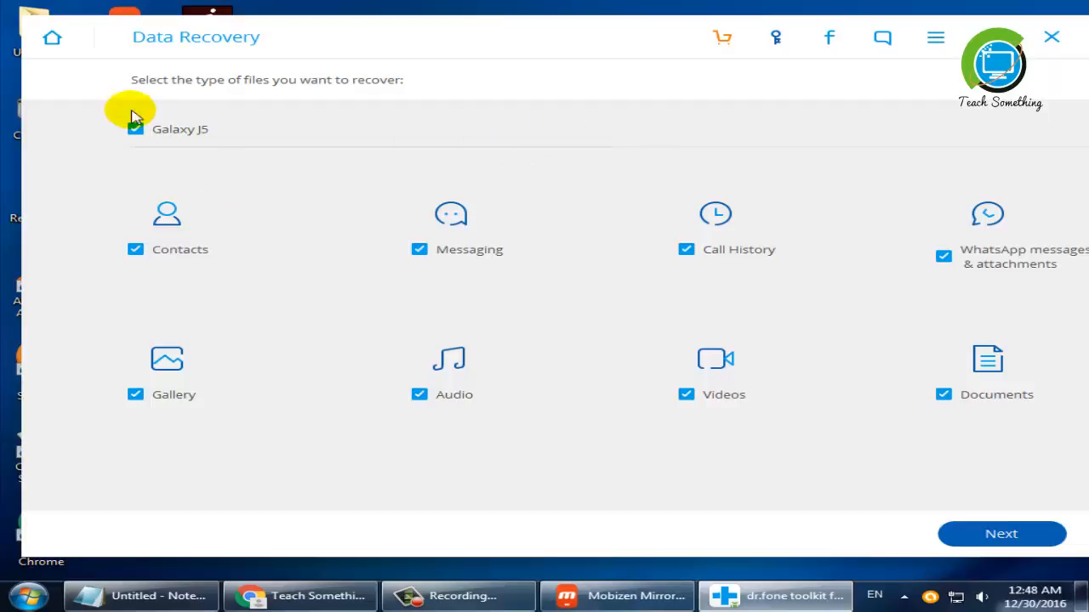
pyautogui.moveTo(990, 307)
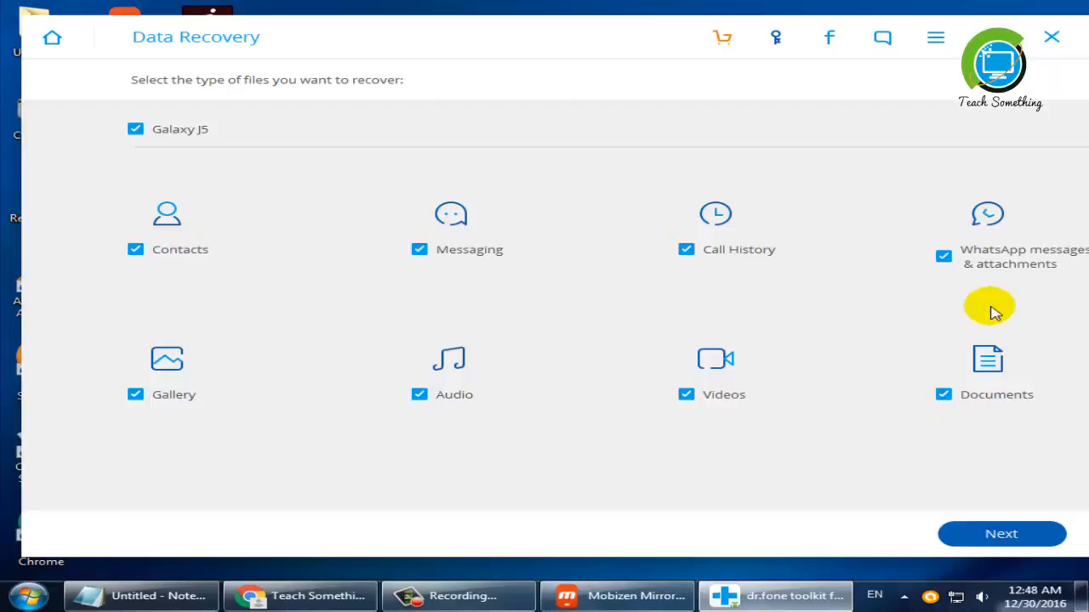
pyautogui.moveTo(808, 225)
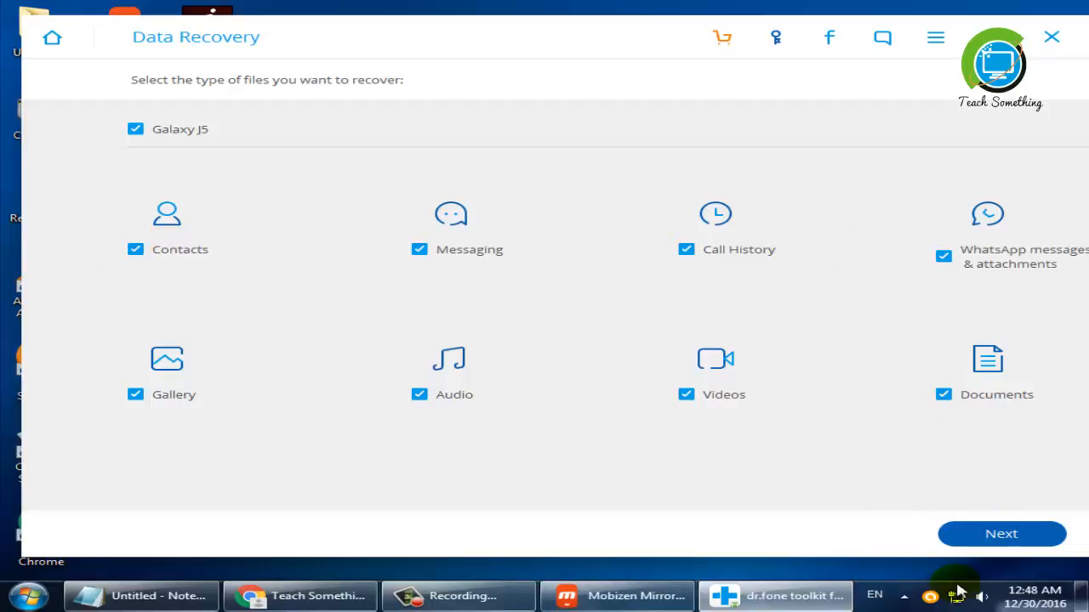
# Continue with all file types to the rooting notice, minimize dr.fone, and show the YouTube channel page
pyautogui.click(1000, 534)
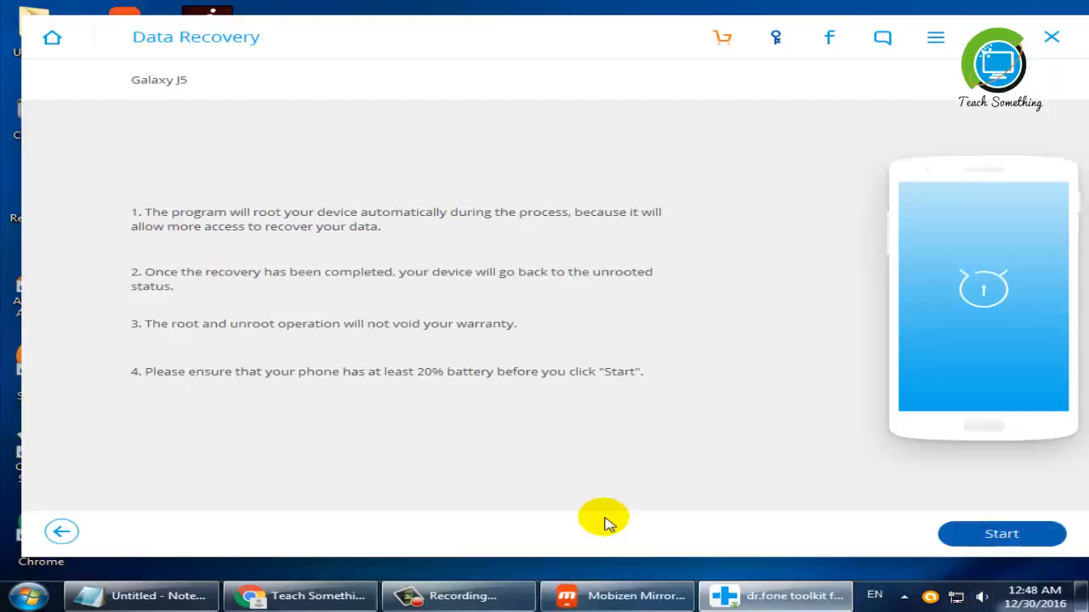
pyautogui.click(1000, 534)
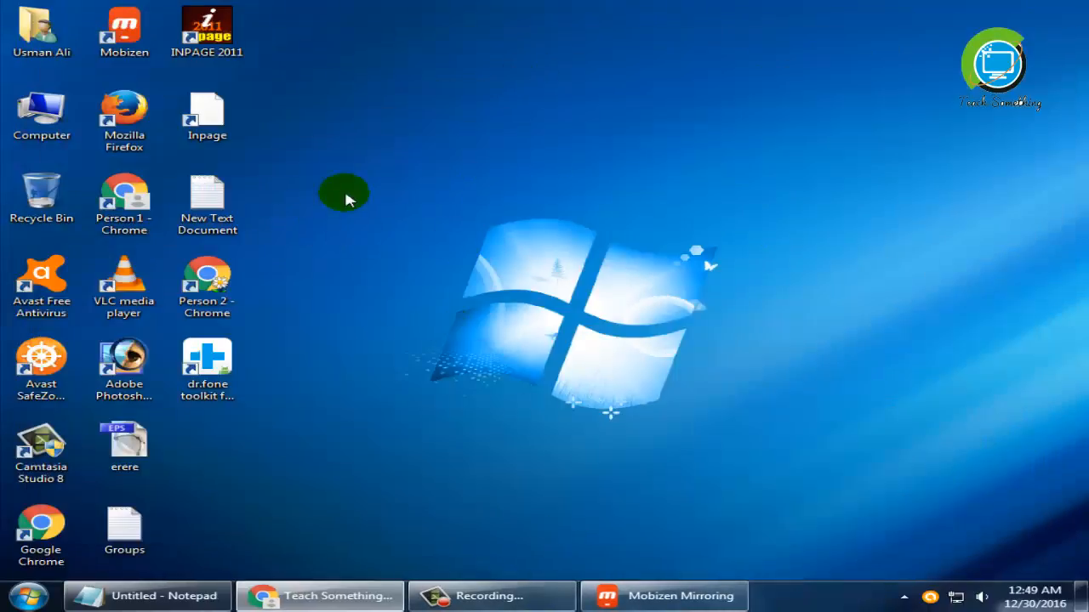
pyautogui.moveTo(322, 596)
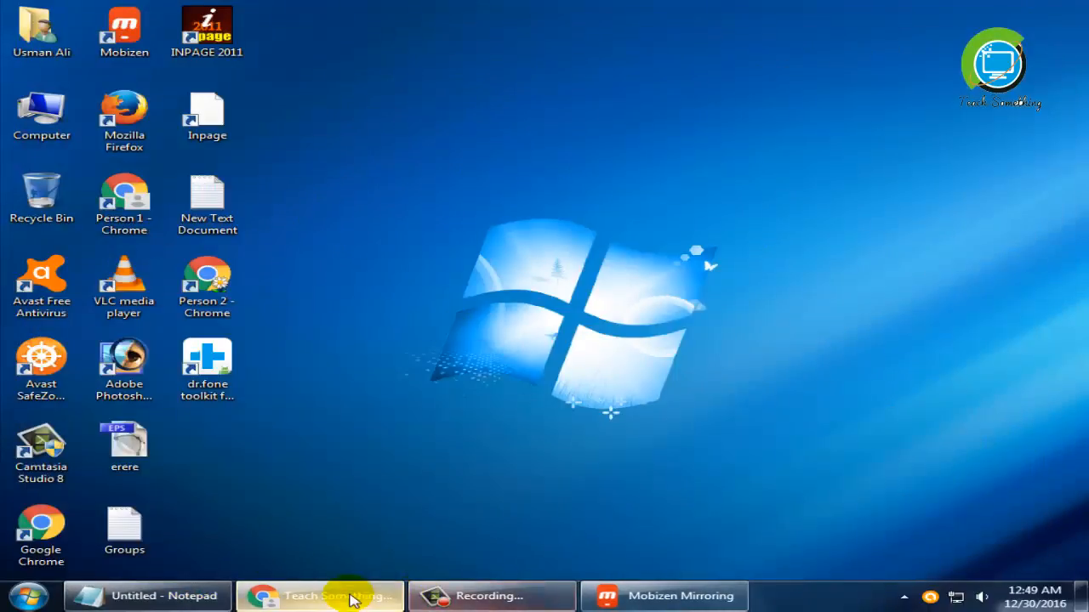
pyautogui.click(319, 595)
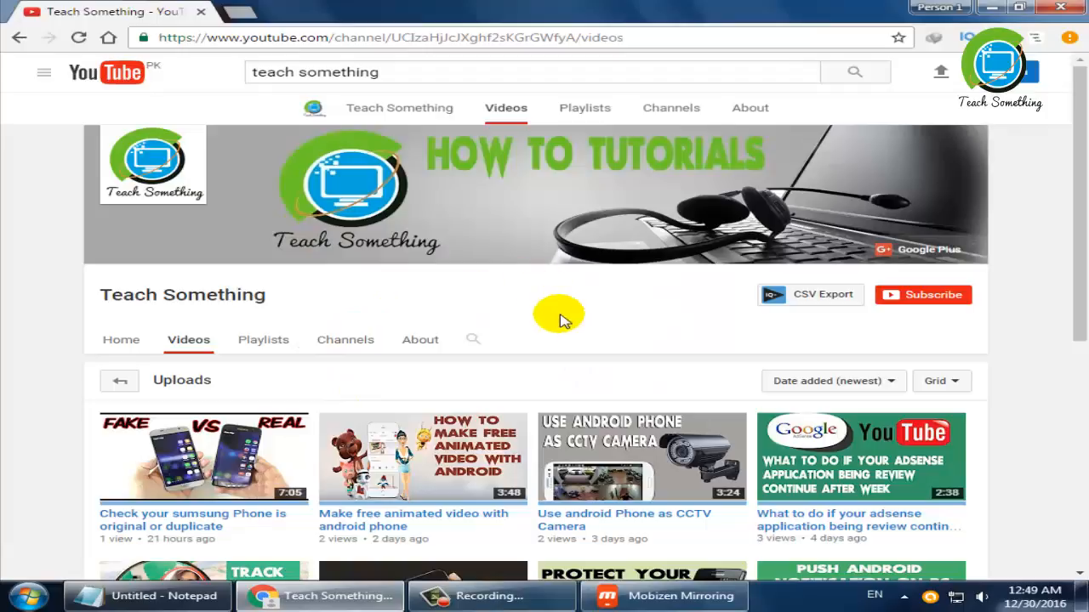